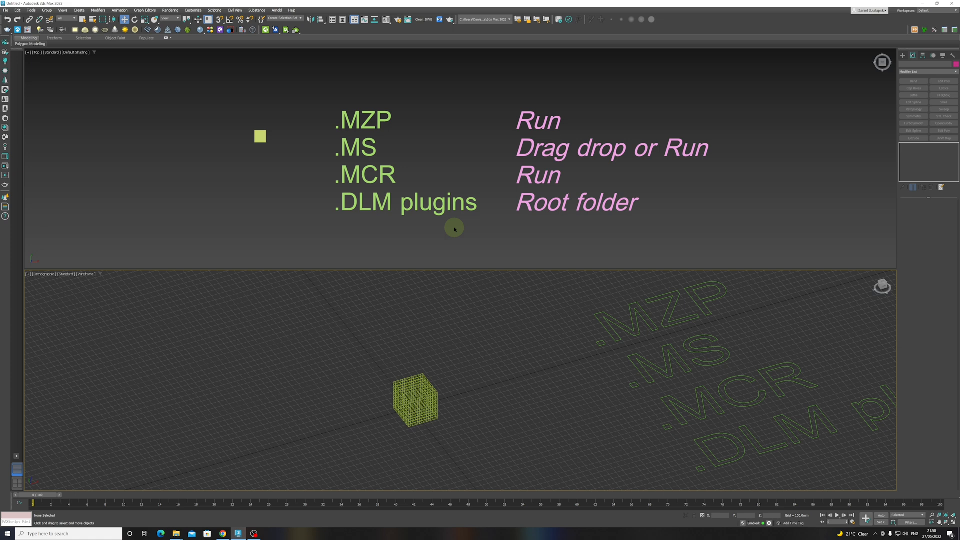
{"action": "mouse_move", "coordinate": [449, 225]}
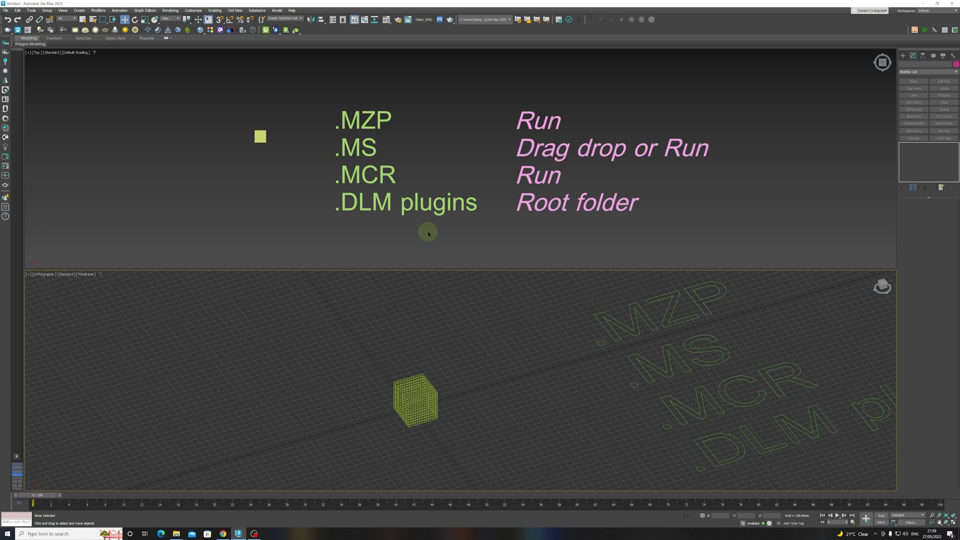
{"action": "mouse_move", "coordinate": [383, 159]}
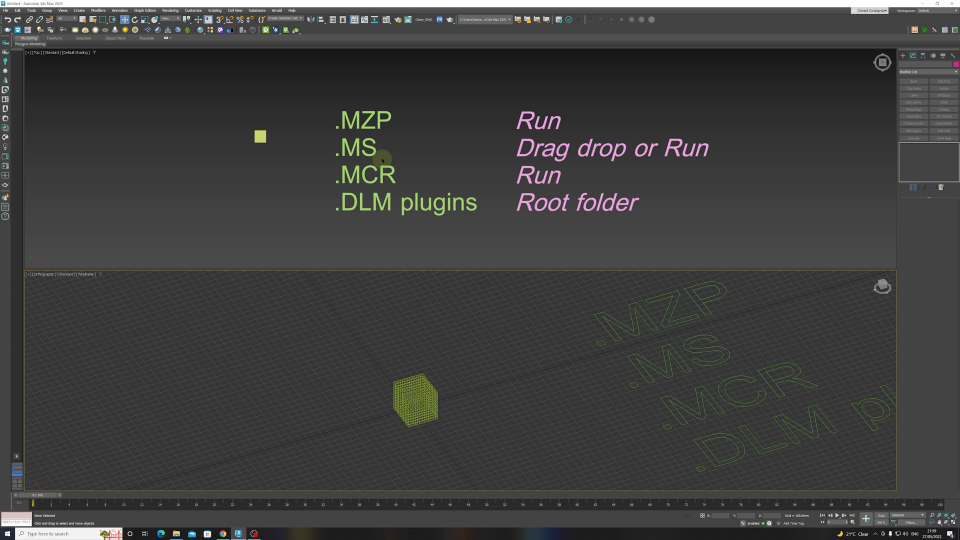
{"action": "mouse_move", "coordinate": [368, 225]}
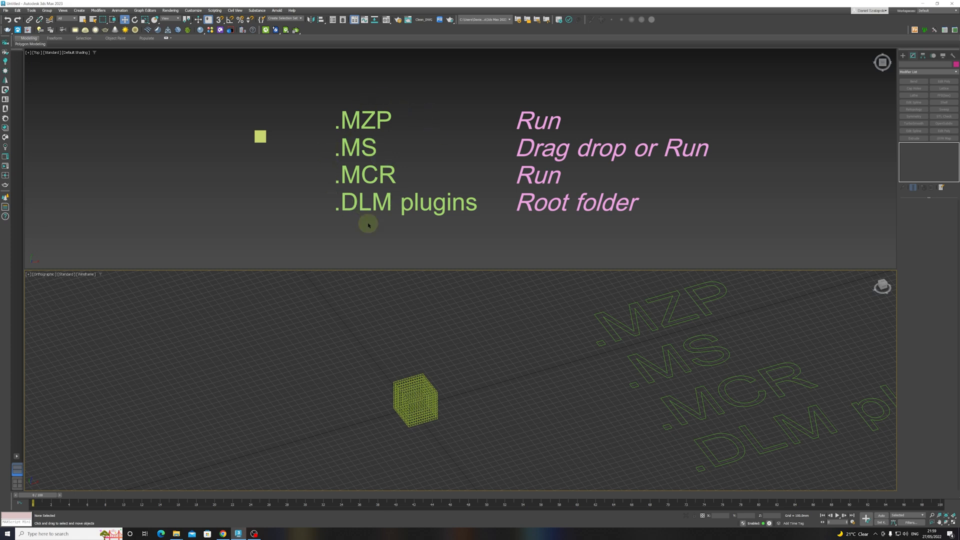
{"action": "mouse_move", "coordinate": [374, 230]}
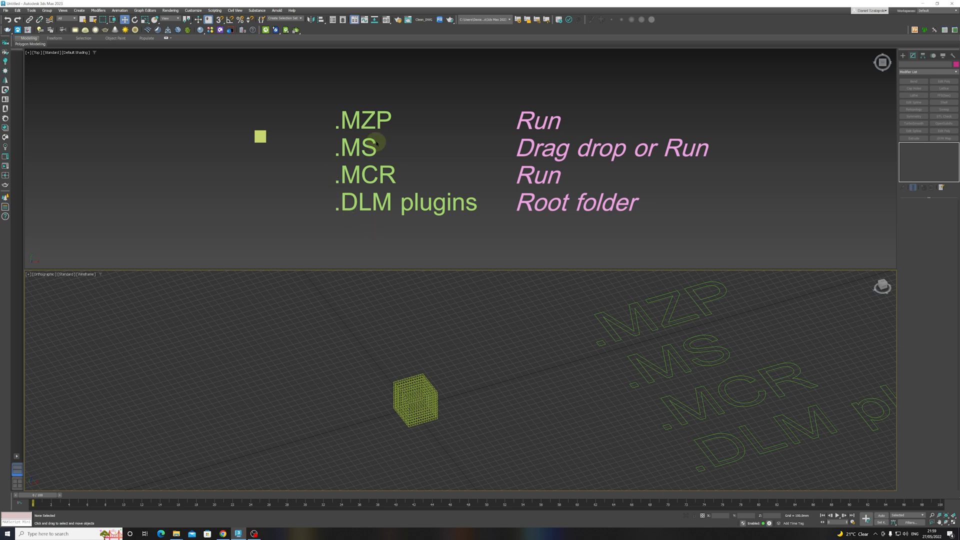
{"action": "mouse_move", "coordinate": [266, 59]}
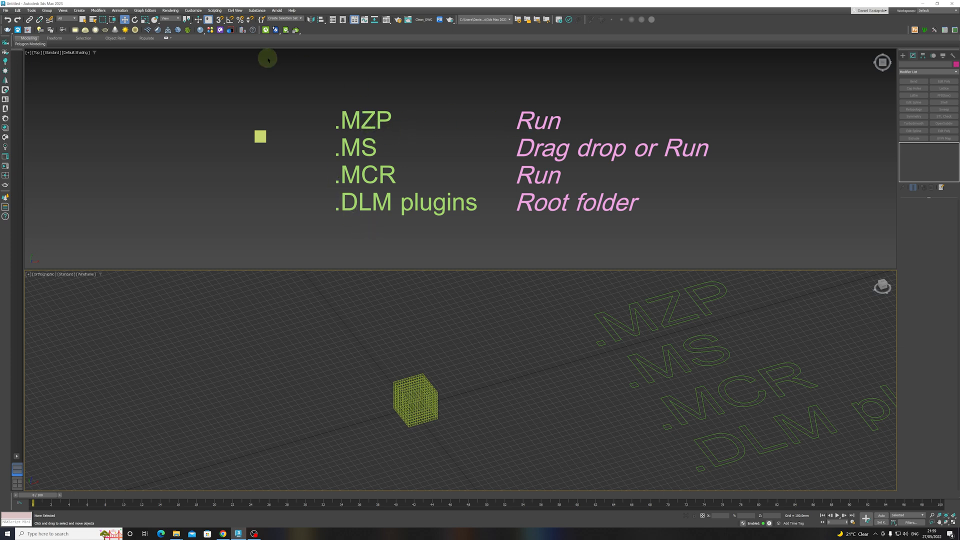
Step: Select the gridded box and view it shaded and close-up in the perspective viewport
{"action": "left_click", "coordinate": [214, 10]}
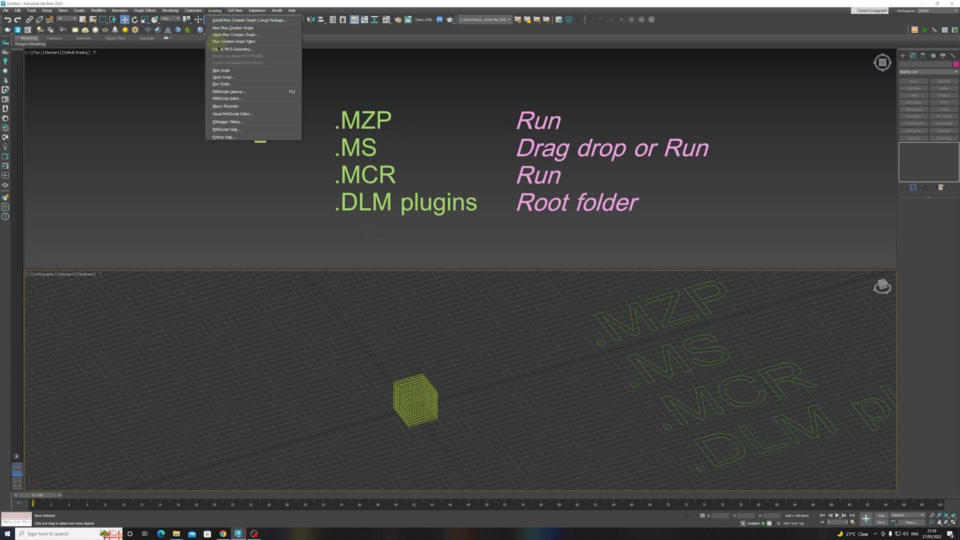
{"action": "mouse_move", "coordinate": [235, 84]}
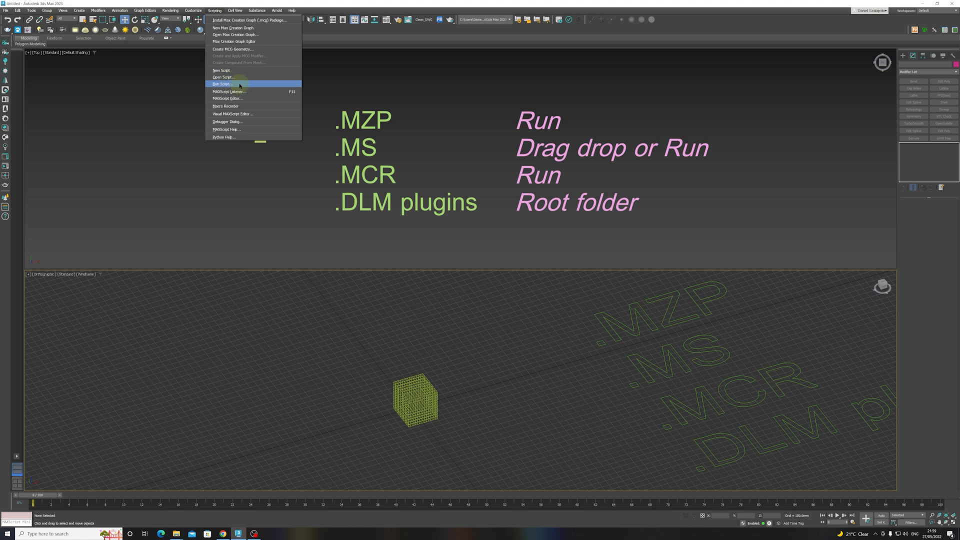
{"action": "mouse_move", "coordinate": [590, 156]}
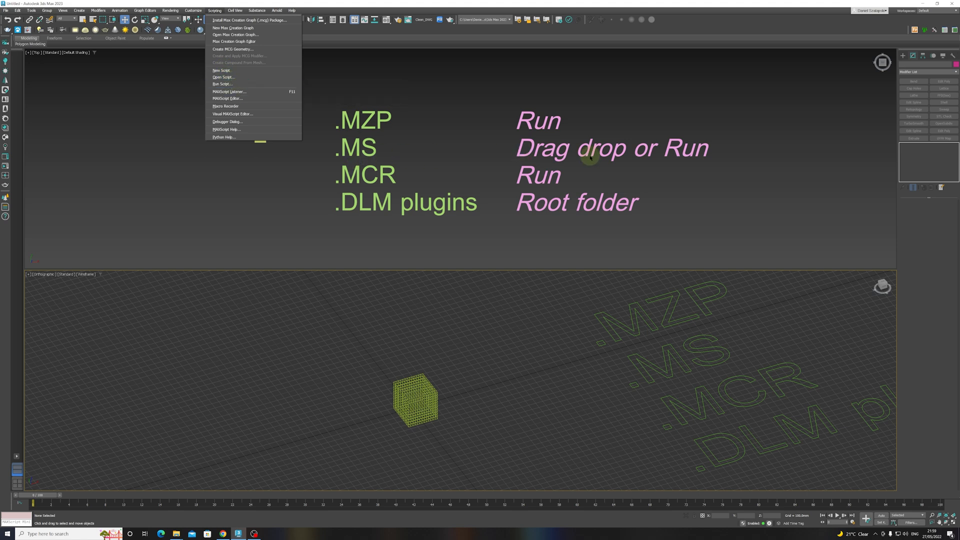
{"action": "mouse_move", "coordinate": [428, 261]}
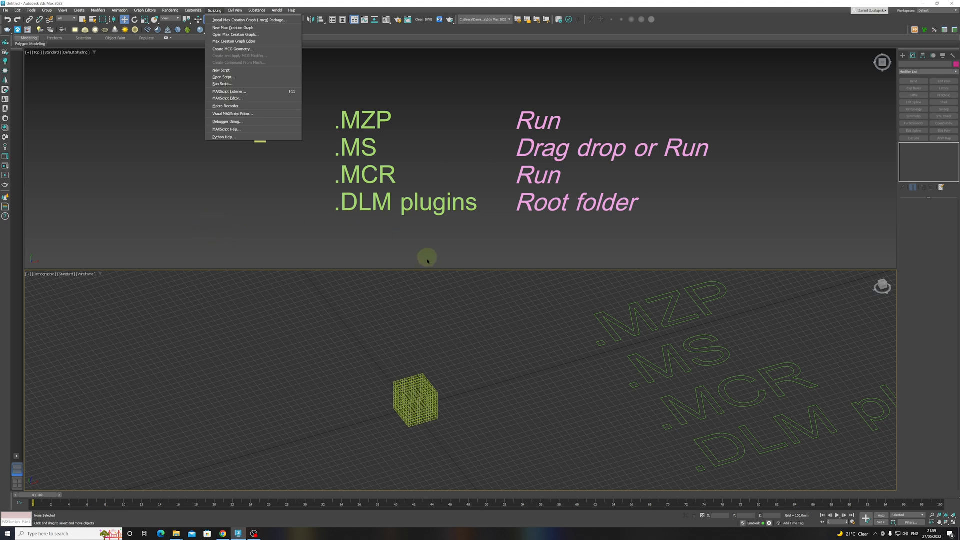
{"action": "mouse_move", "coordinate": [387, 295]}
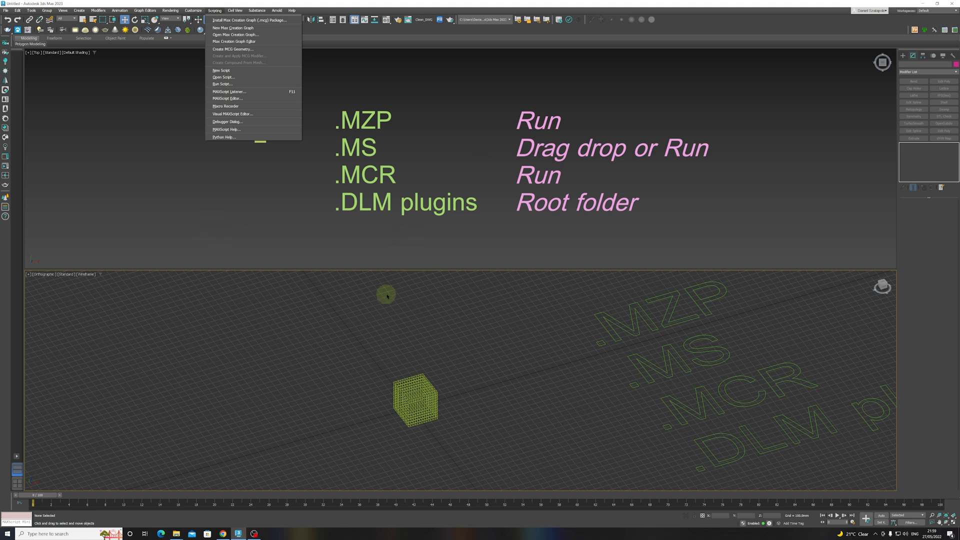
{"action": "mouse_move", "coordinate": [233, 70]}
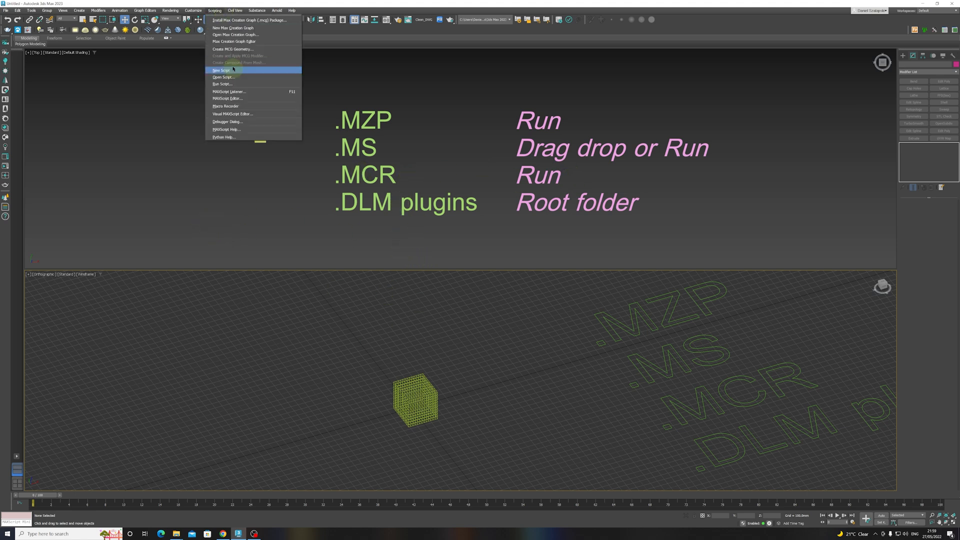
{"action": "mouse_move", "coordinate": [398, 209]}
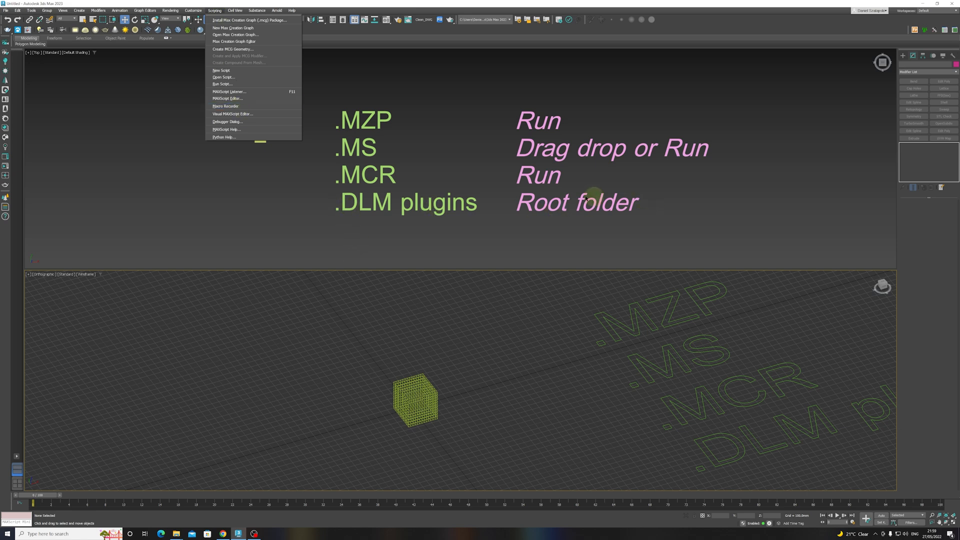
{"action": "mouse_move", "coordinate": [517, 189]}
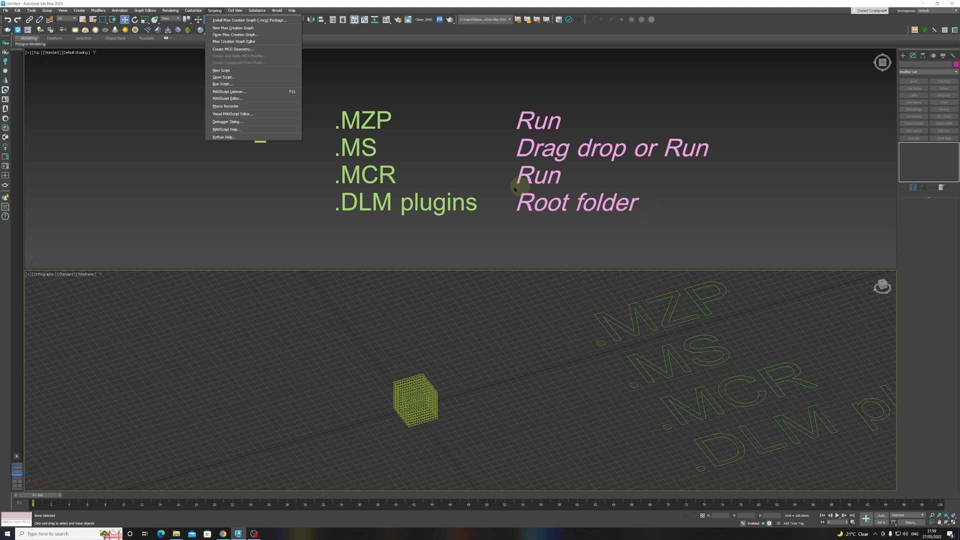
{"action": "mouse_move", "coordinate": [555, 214]}
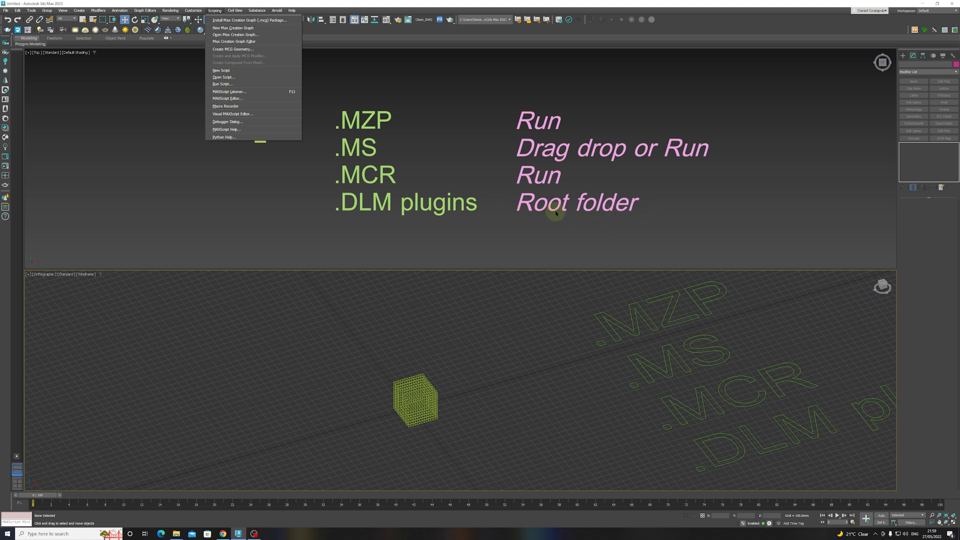
{"action": "mouse_move", "coordinate": [582, 217]}
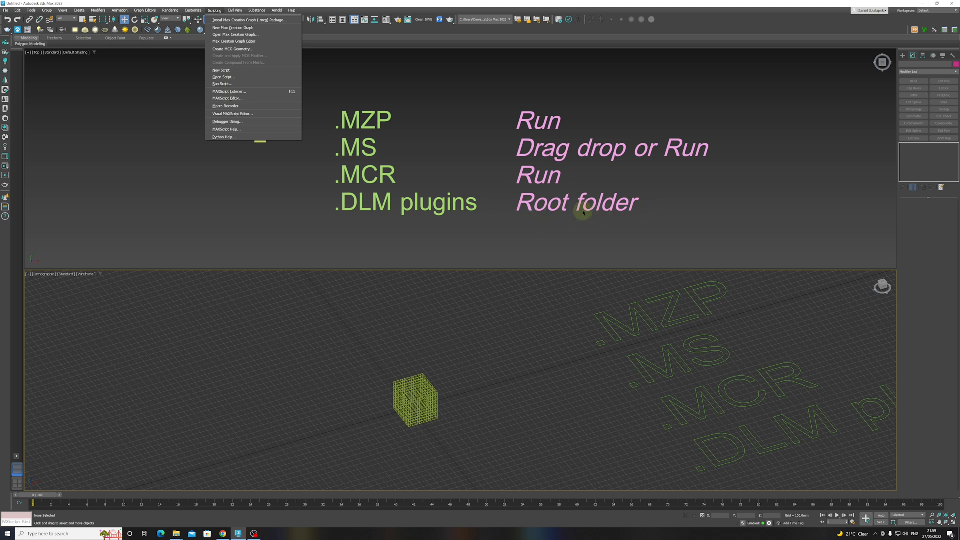
{"action": "mouse_move", "coordinate": [614, 174]}
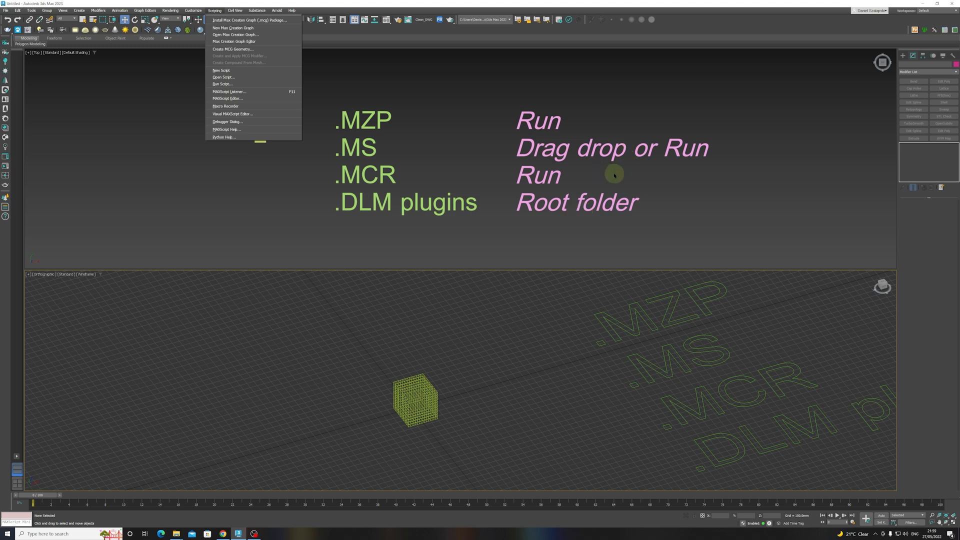
{"action": "mouse_move", "coordinate": [507, 206]}
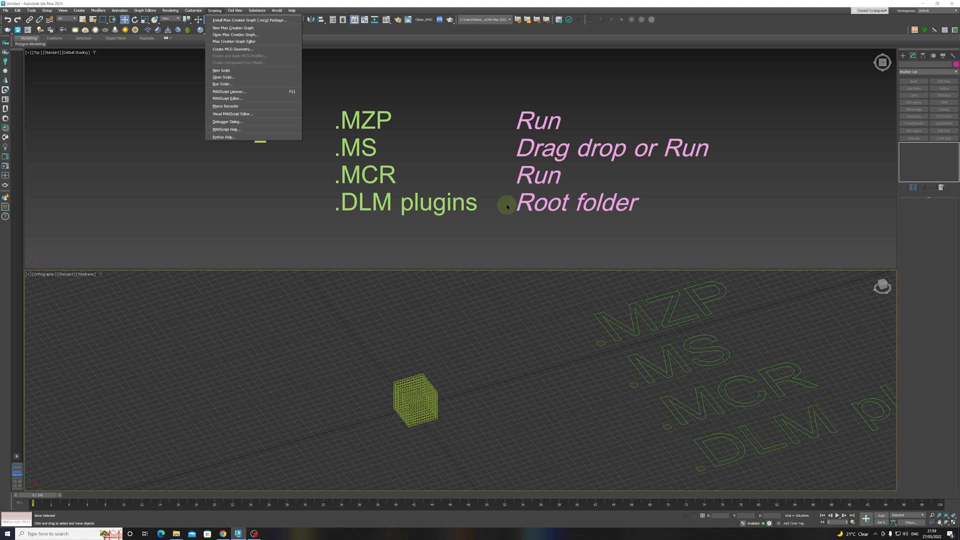
{"action": "mouse_move", "coordinate": [500, 350]}
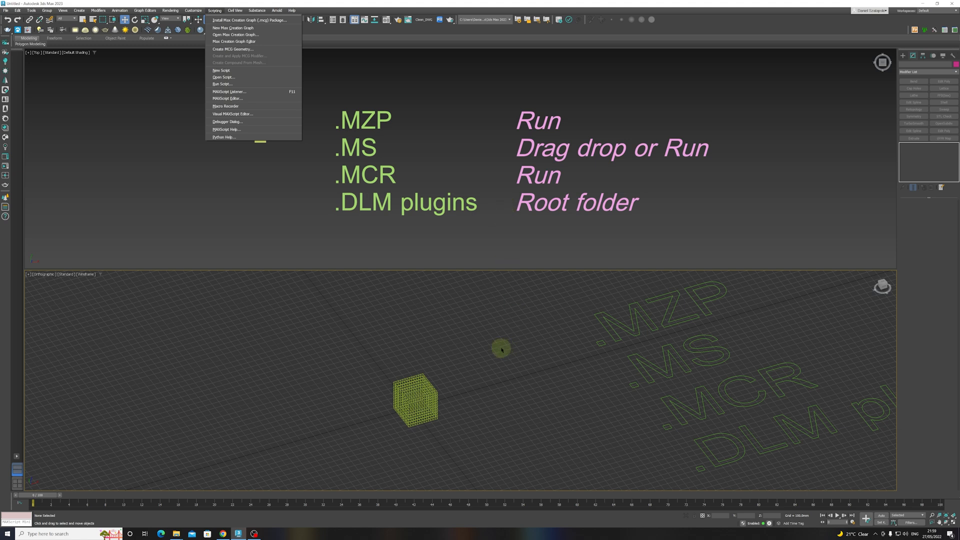
{"action": "mouse_move", "coordinate": [500, 346]}
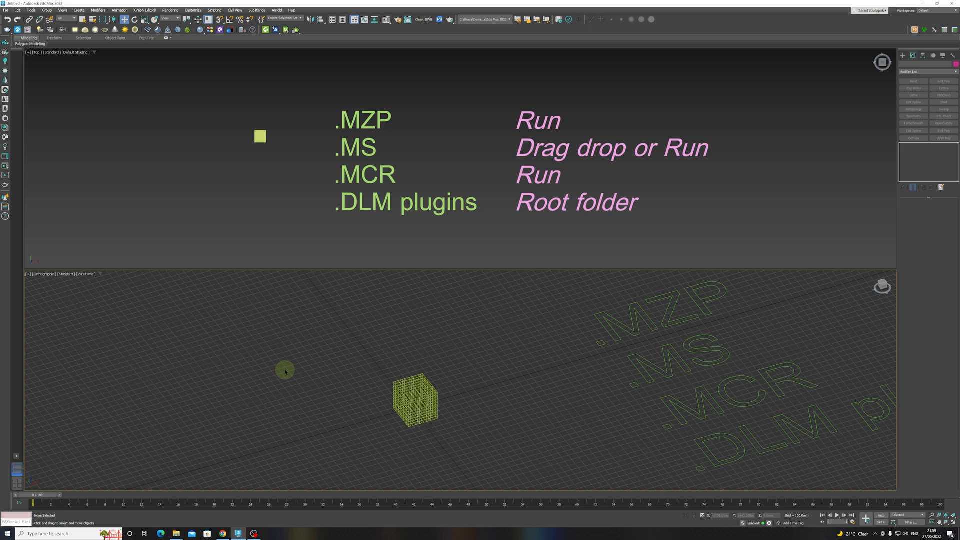
{"action": "left_click", "coordinate": [416, 406]}
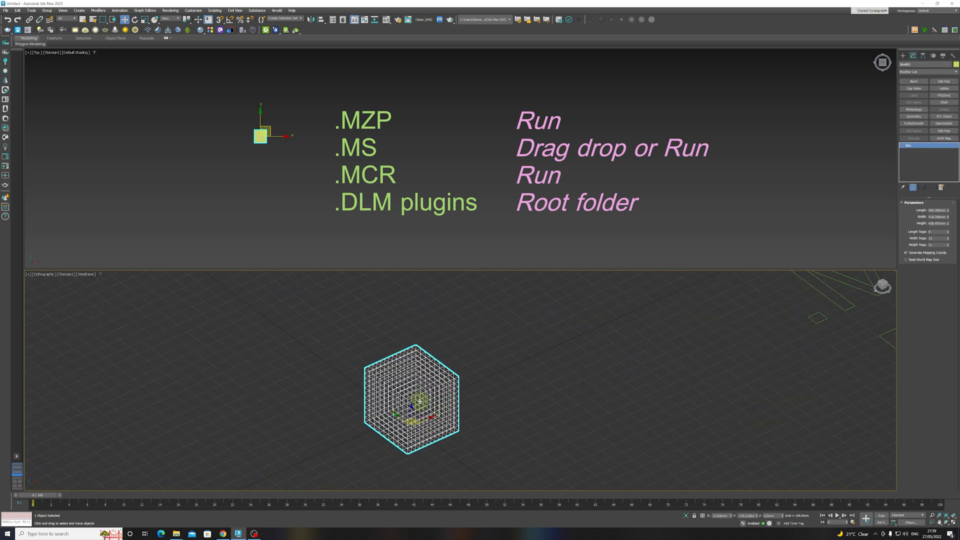
{"action": "left_click", "coordinate": [570, 316]}
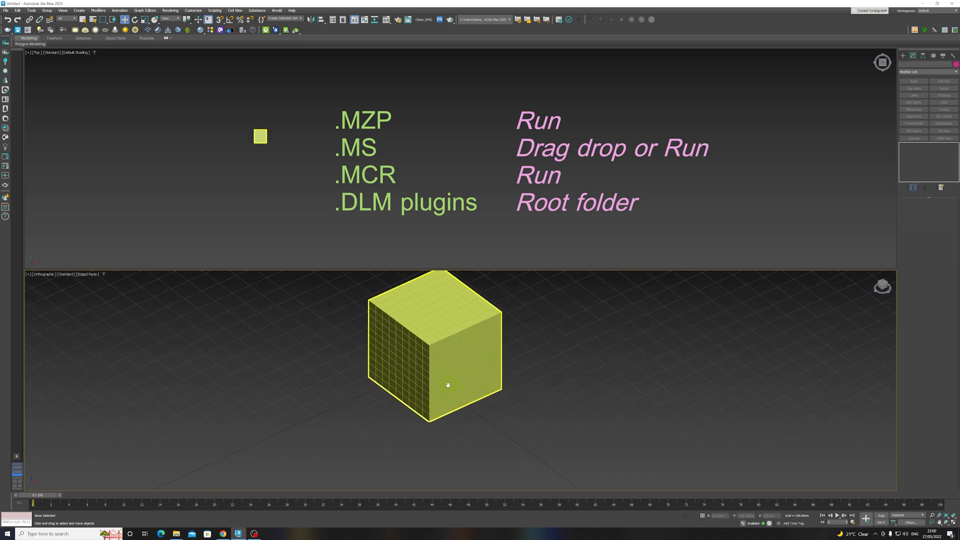
{"action": "left_click", "coordinate": [448, 384]}
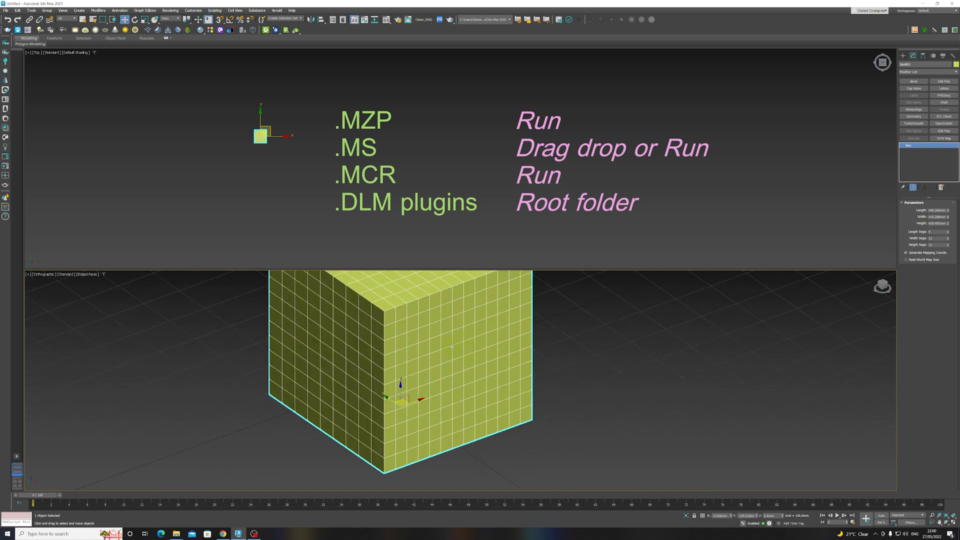
{"action": "mouse_move", "coordinate": [453, 344]}
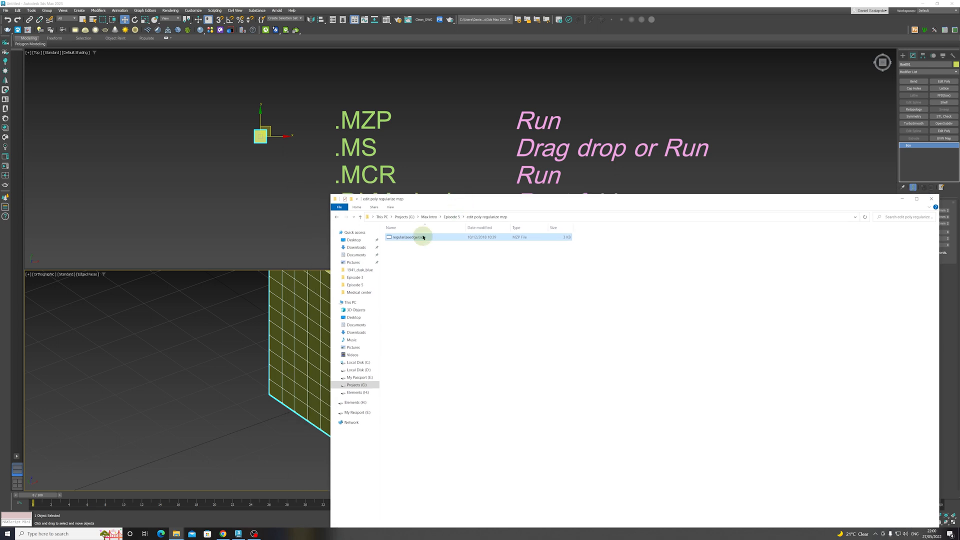
{"action": "mouse_move", "coordinate": [415, 240]}
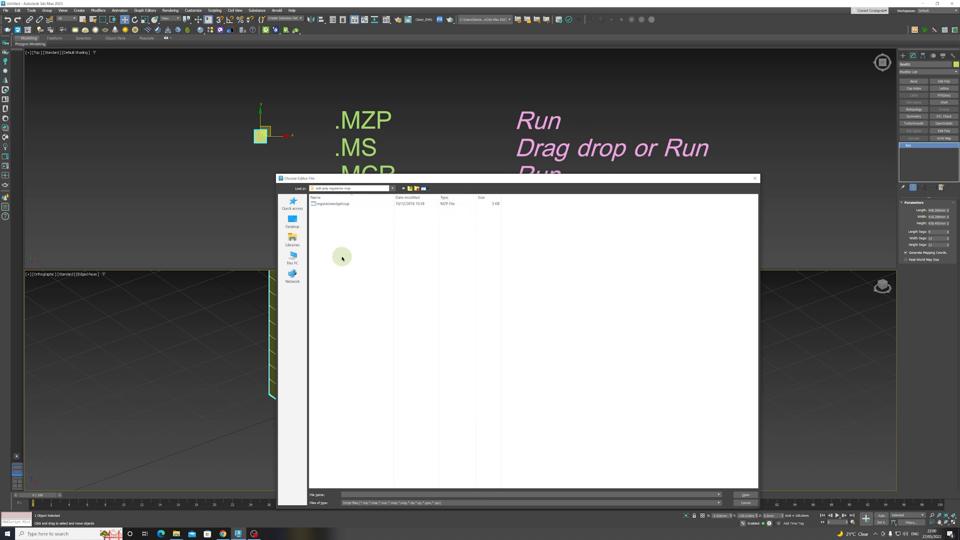
Step: Run the edge-regularizing .mzp script package from the file chooser
{"action": "left_click", "coordinate": [331, 204]}
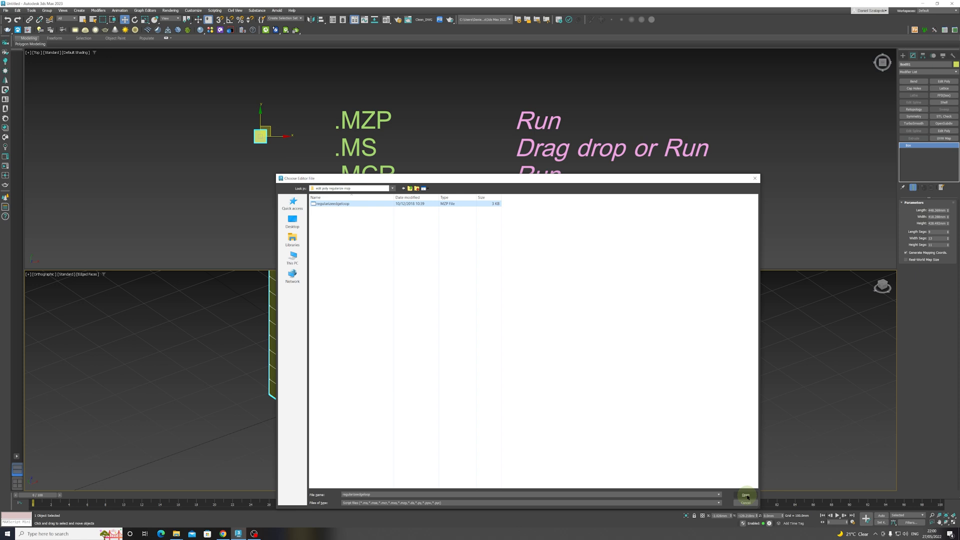
{"action": "left_click", "coordinate": [746, 494]}
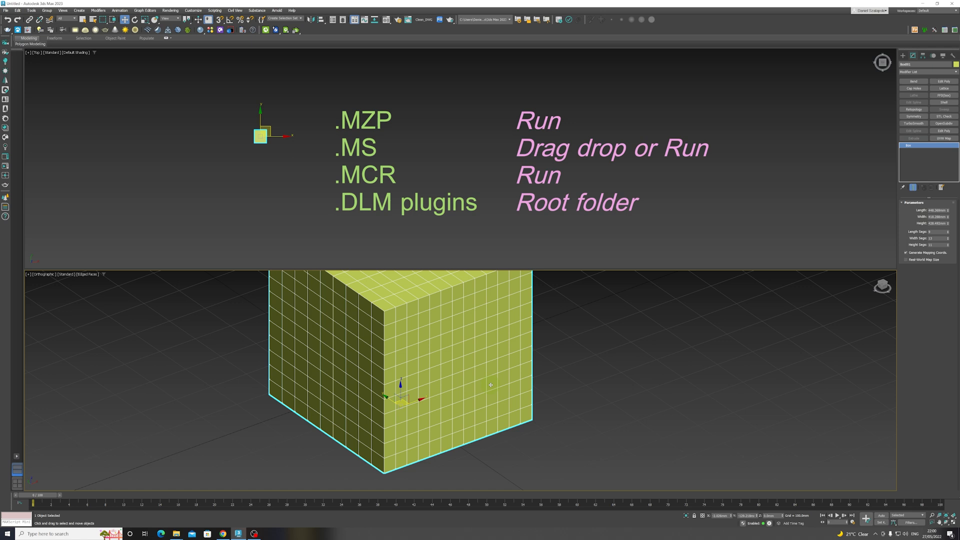
{"action": "mouse_move", "coordinate": [481, 289]}
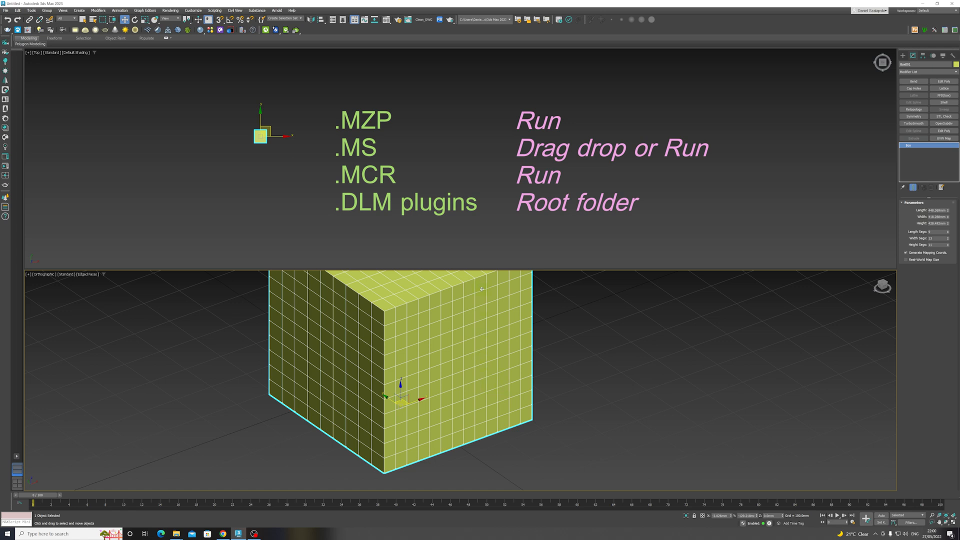
{"action": "mouse_move", "coordinate": [469, 312]}
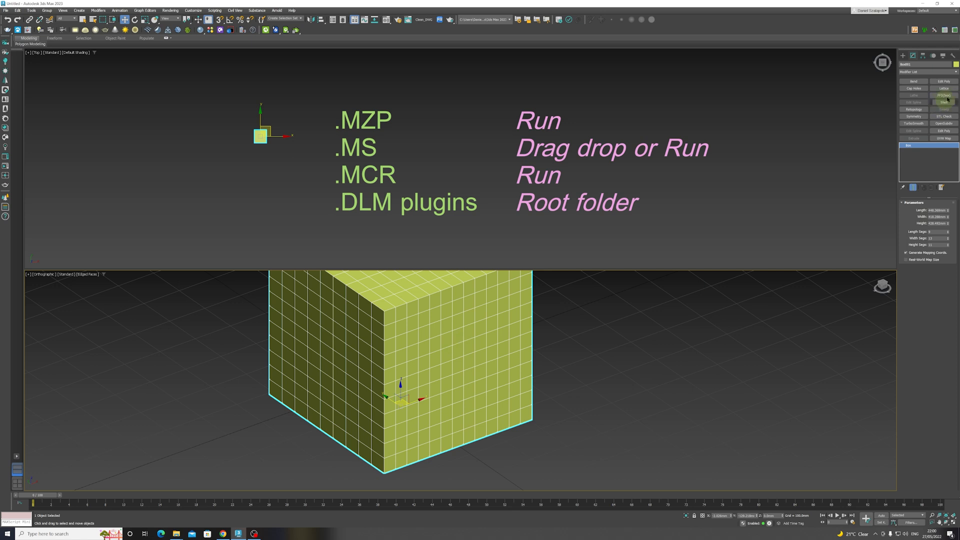
Step: Convert the box to Editable Poly, pick a patch of side faces, and add TurboSmooth rounding
{"action": "right_click", "coordinate": [906, 145]}
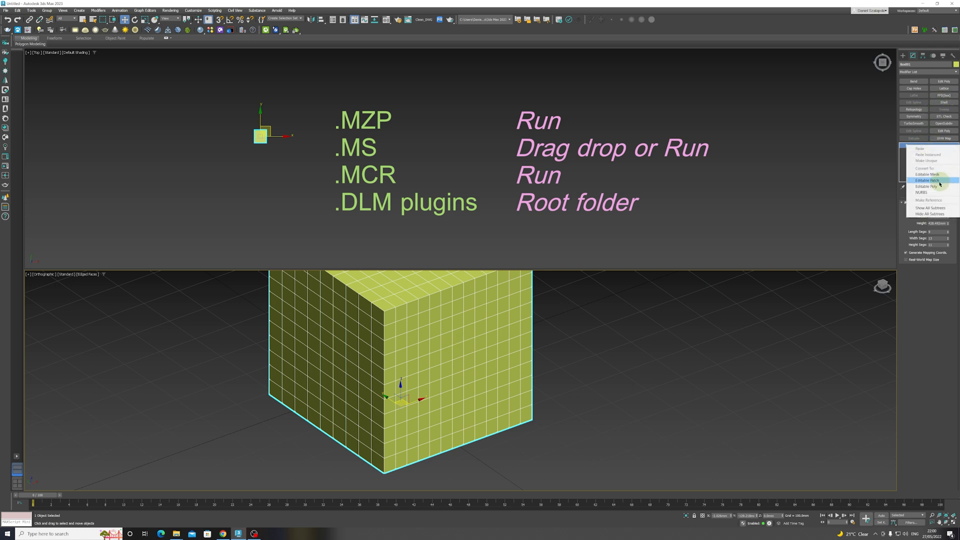
{"action": "left_click", "coordinate": [926, 186]}
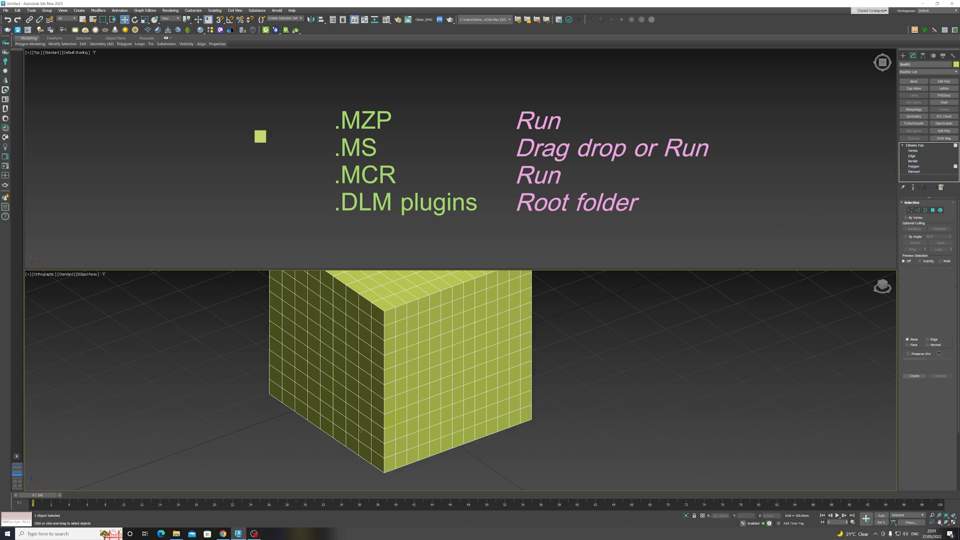
{"action": "left_click", "coordinate": [913, 166]}
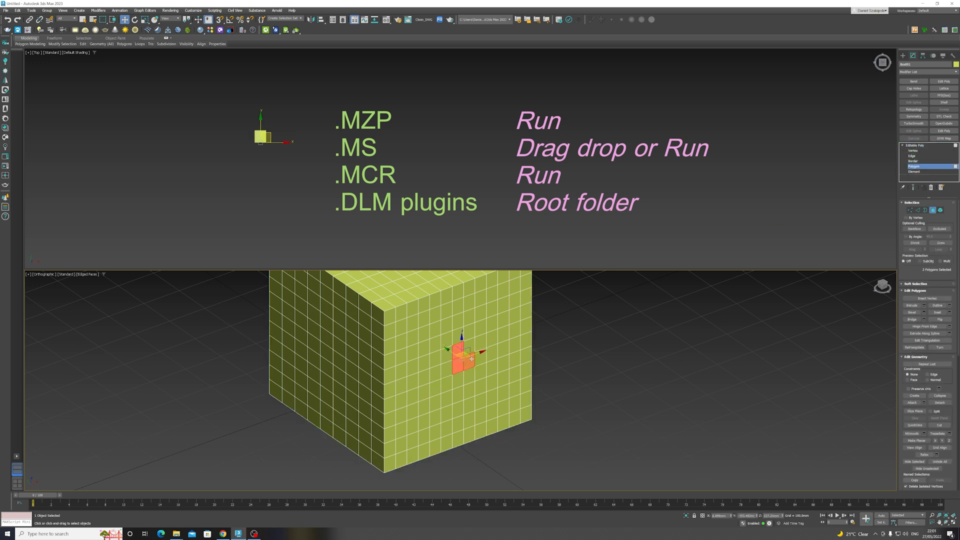
{"action": "right_click", "coordinate": [460, 358]}
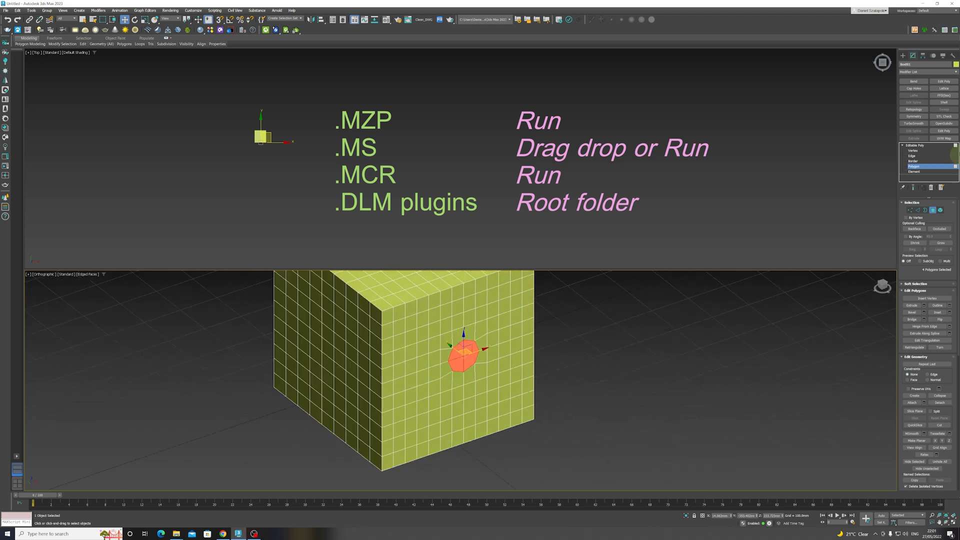
{"action": "left_click", "coordinate": [912, 124]}
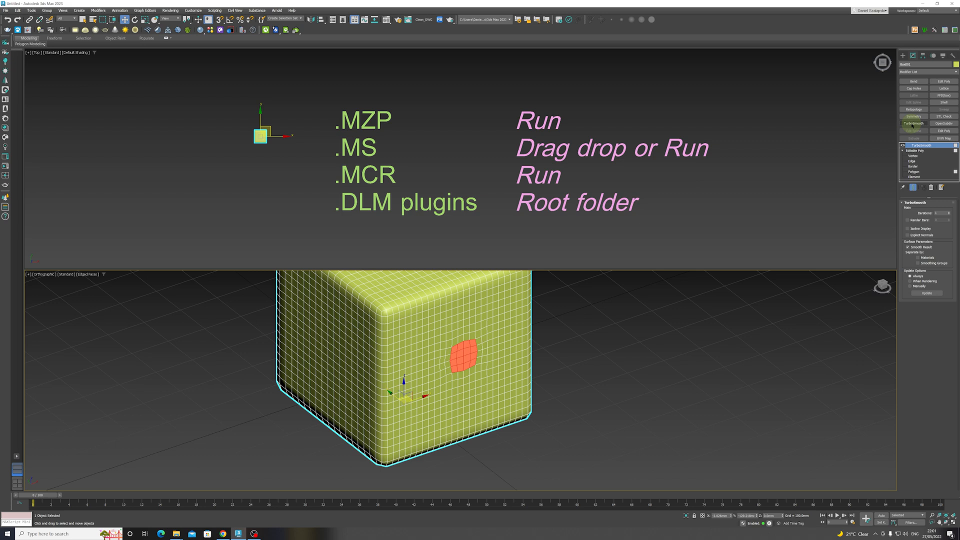
Step: Extrude the selected side polygons outward into a short rod via the quad-menu Extrude settings
{"action": "right_click", "coordinate": [459, 356]}
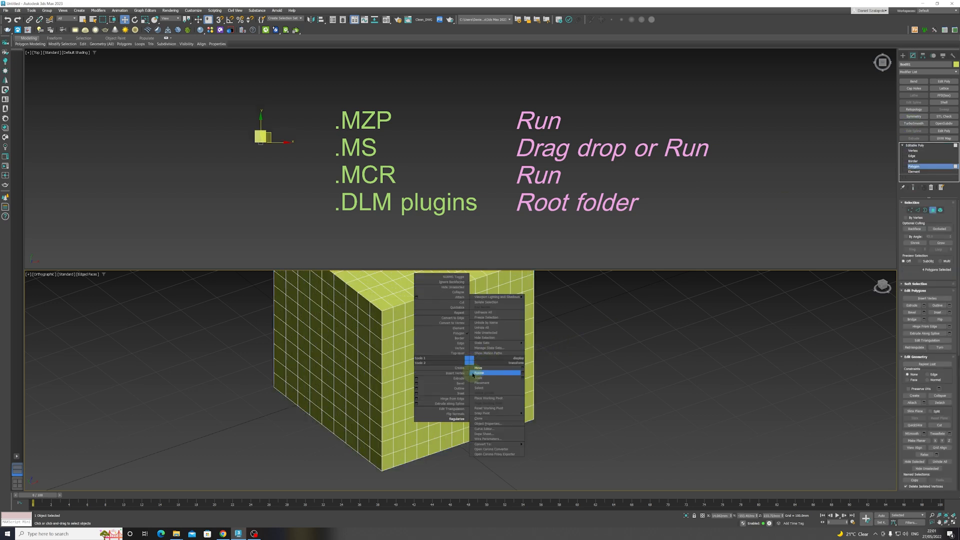
{"action": "mouse_move", "coordinate": [446, 397]}
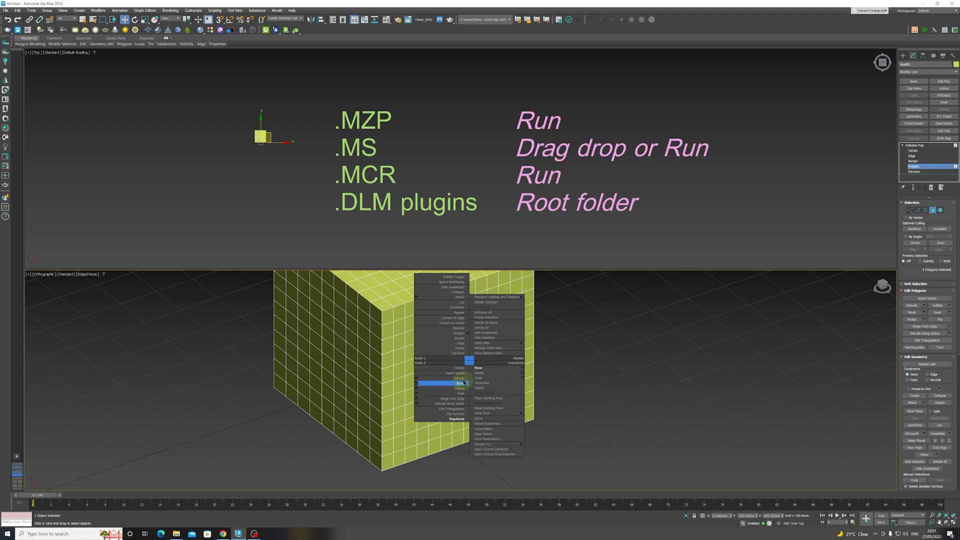
{"action": "left_click", "coordinate": [459, 382]}
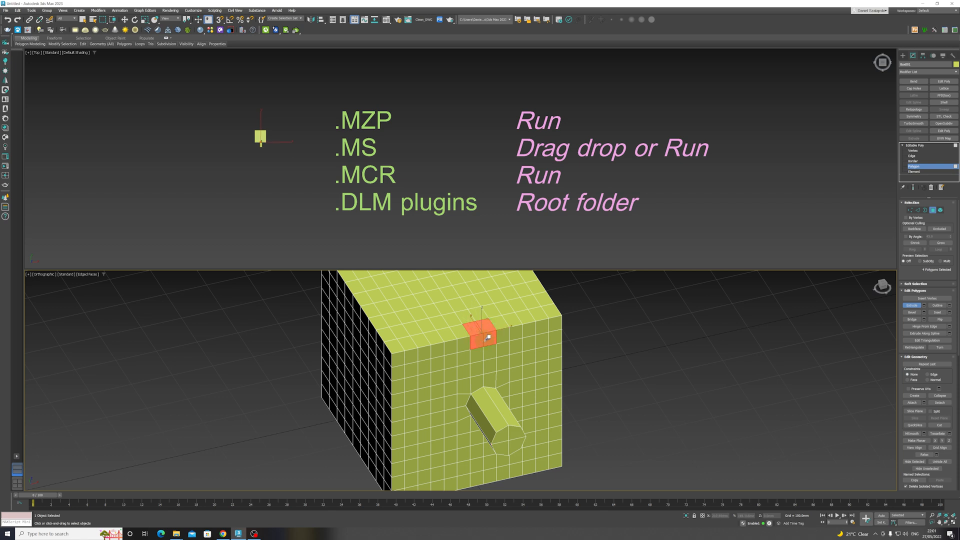
{"action": "right_click", "coordinate": [484, 336]}
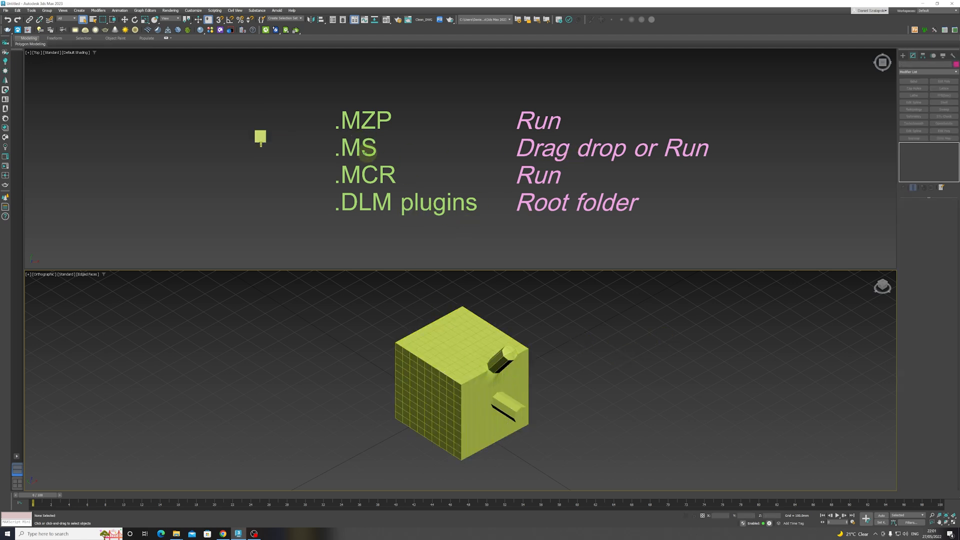
{"action": "mouse_move", "coordinate": [667, 156]}
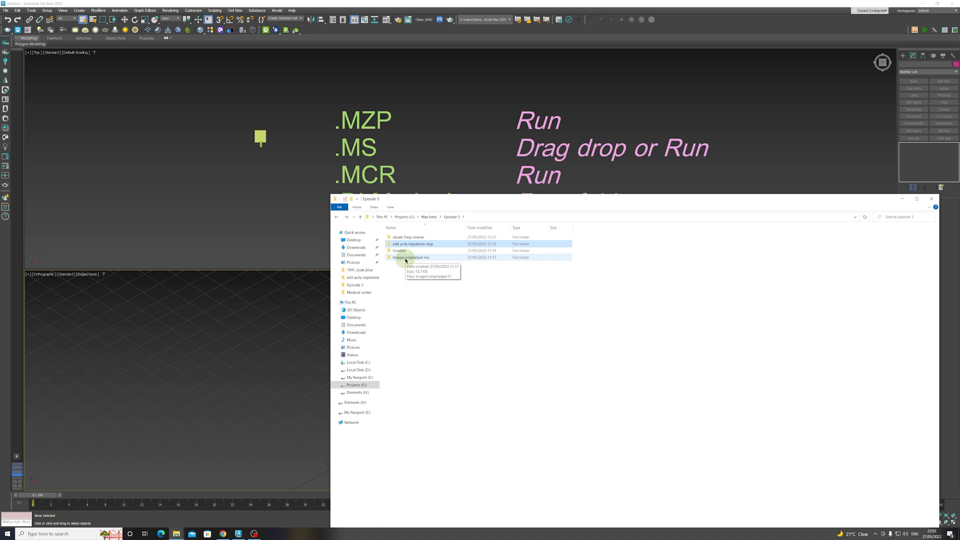
Step: Inspect the imagecomphelper.ms script's Properties and Details metadata, then dismiss them
{"action": "double_click", "coordinate": [410, 257]}
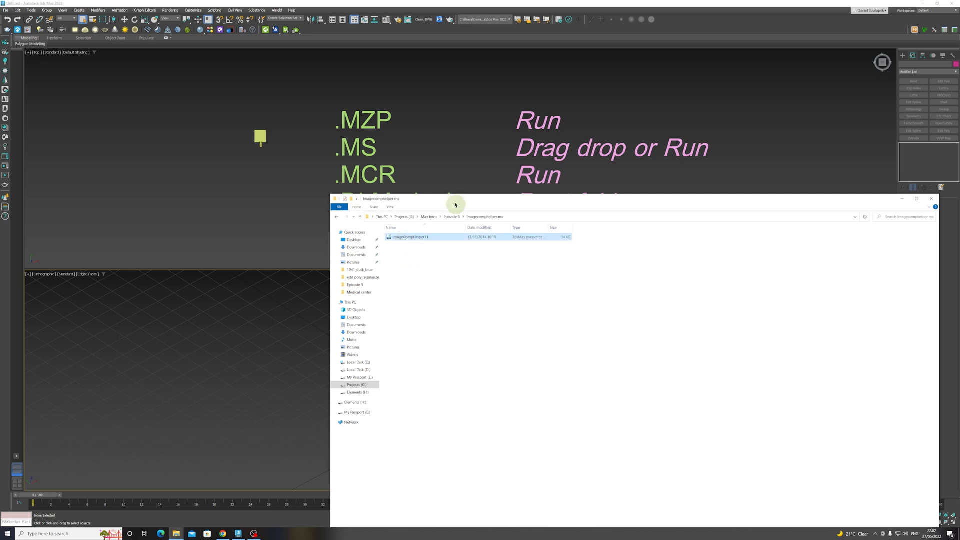
{"action": "right_click", "coordinate": [411, 237]}
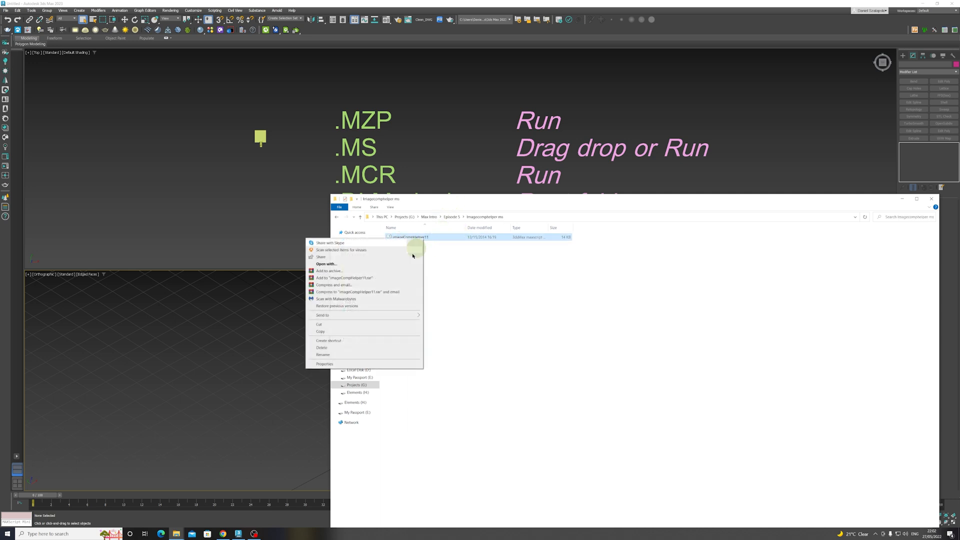
{"action": "left_click", "coordinate": [324, 365]}
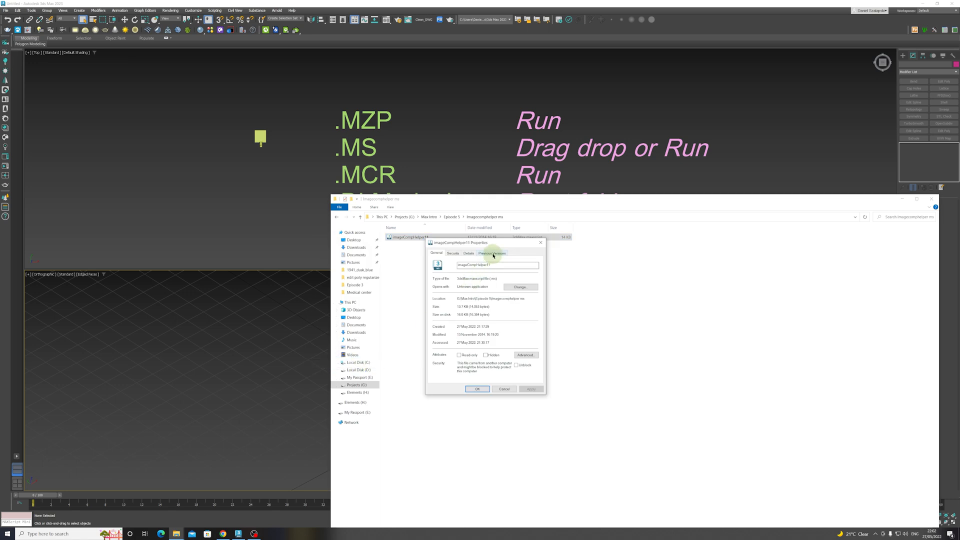
{"action": "left_click", "coordinate": [468, 253]}
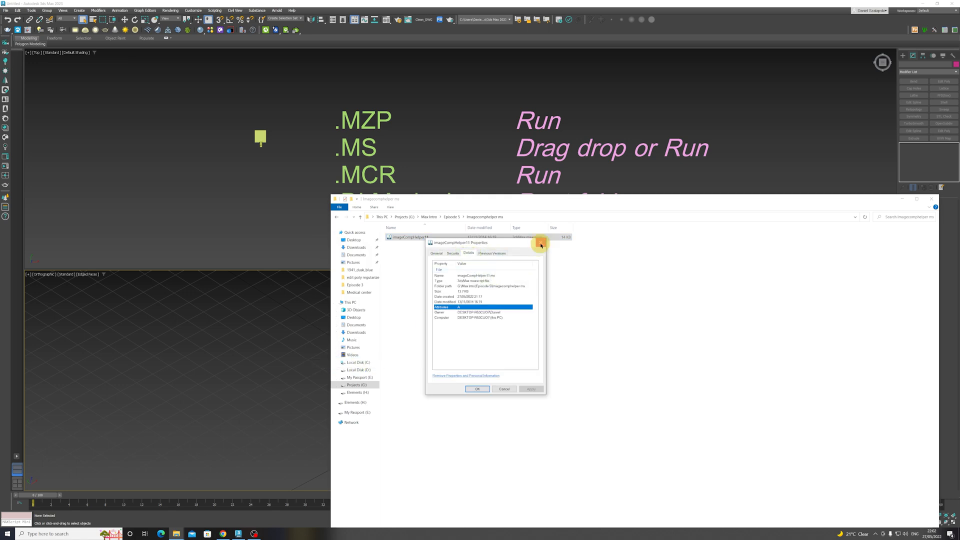
{"action": "left_click", "coordinate": [541, 246]}
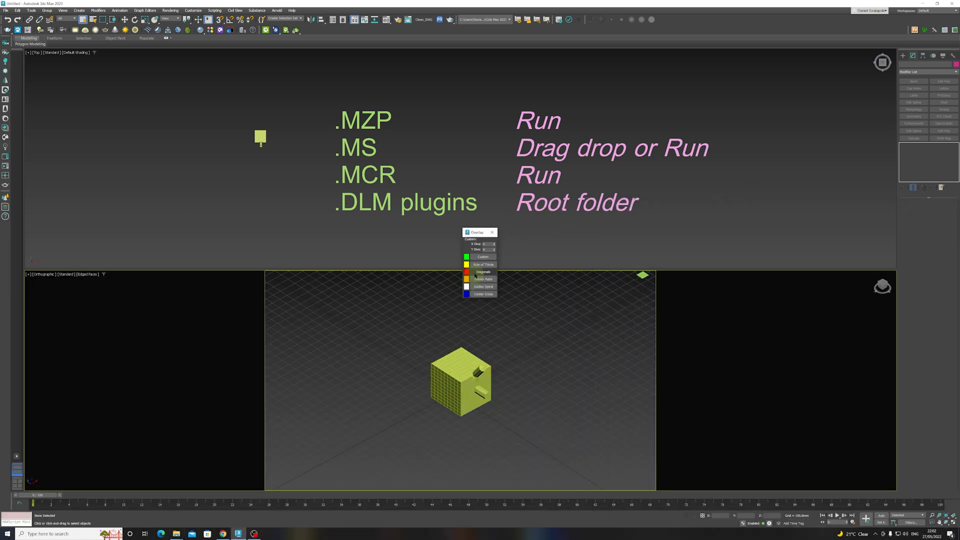
Step: Move the Overlay dialog aside and orbit the view around the box
{"action": "left_click_drag", "start_coordinate": [480, 232], "coordinate": [557, 233]}
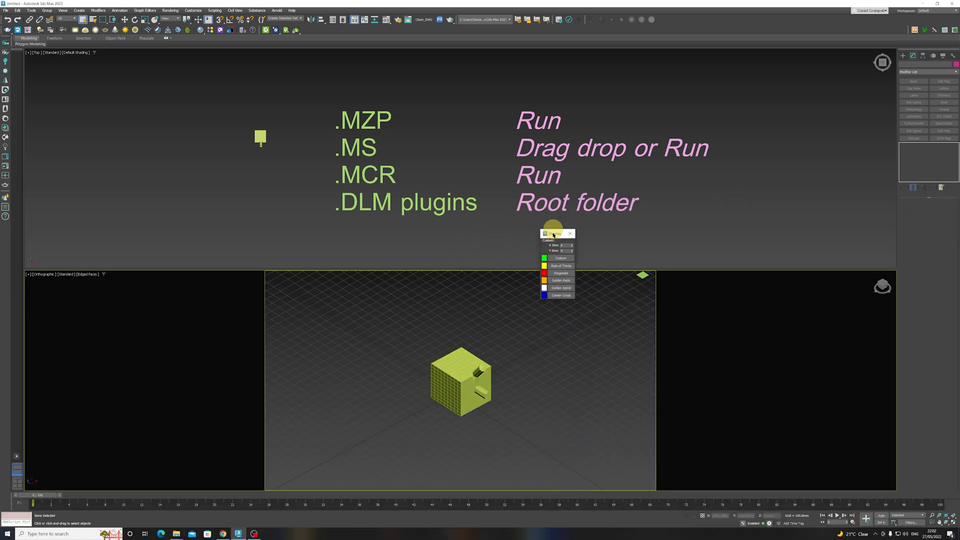
{"action": "left_click_drag", "start_coordinate": [555, 233], "coordinate": [329, 299]}
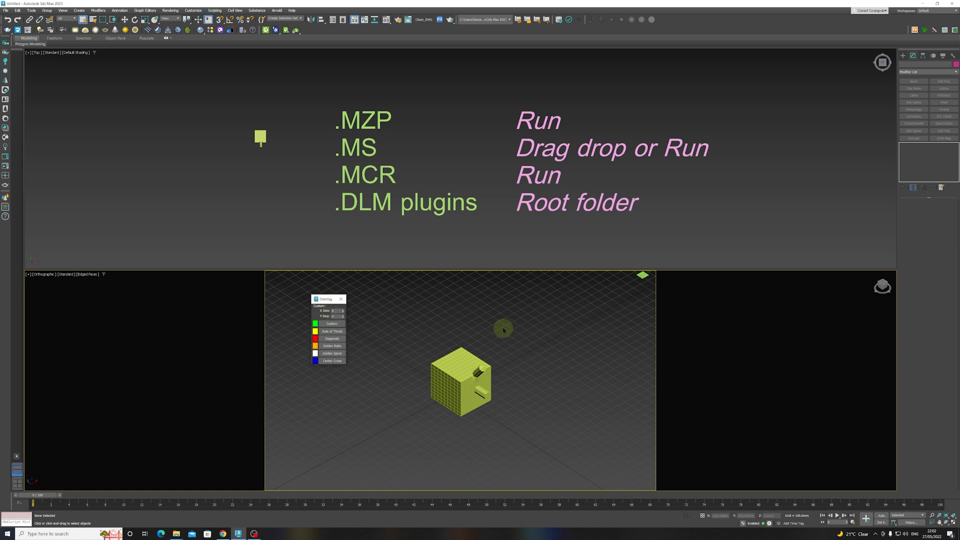
{"action": "left_click_drag", "start_coordinate": [502, 331], "coordinate": [484, 364]}
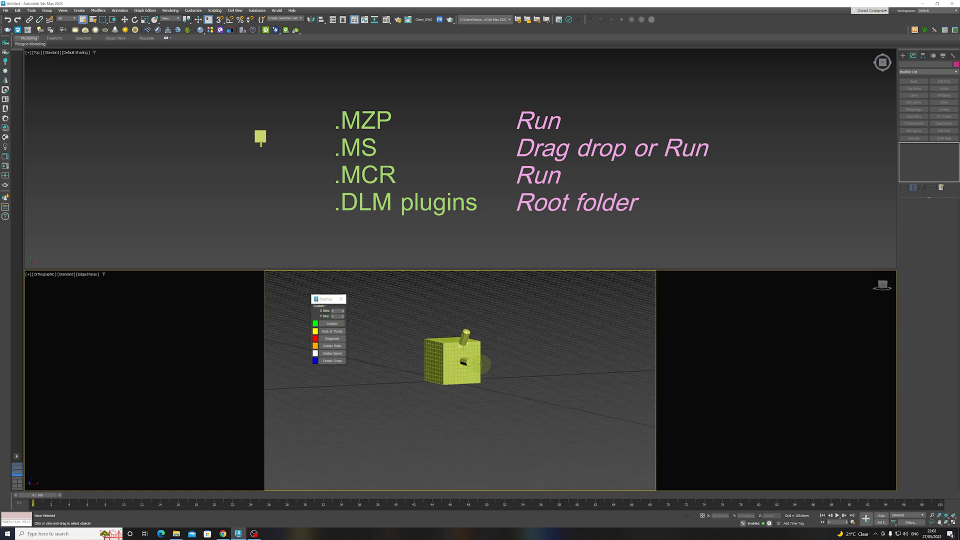
Step: Show Rule of Thirds and Diagonals guides over the view, then close the Overlay tool
{"action": "left_click", "coordinate": [332, 331]}
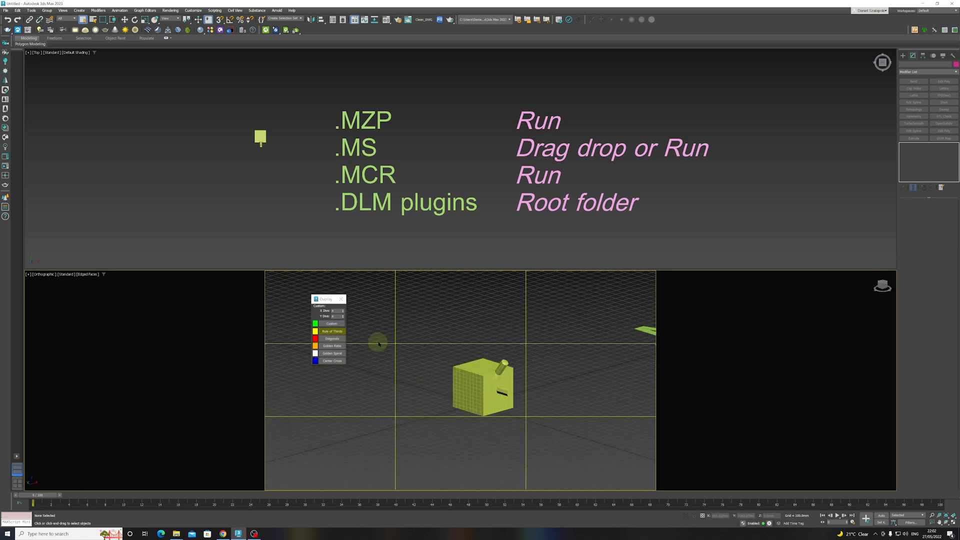
{"action": "left_click", "coordinate": [330, 338]}
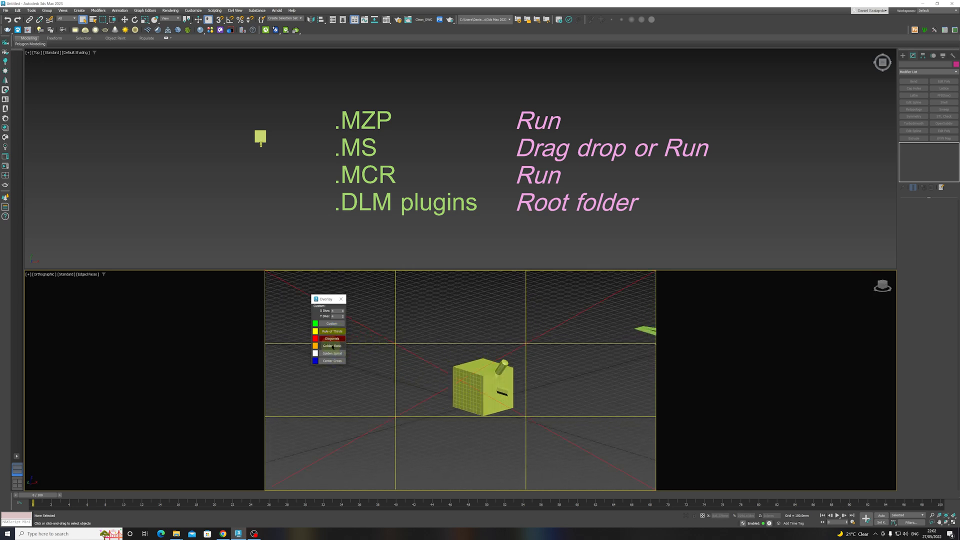
{"action": "left_click", "coordinate": [332, 353]}
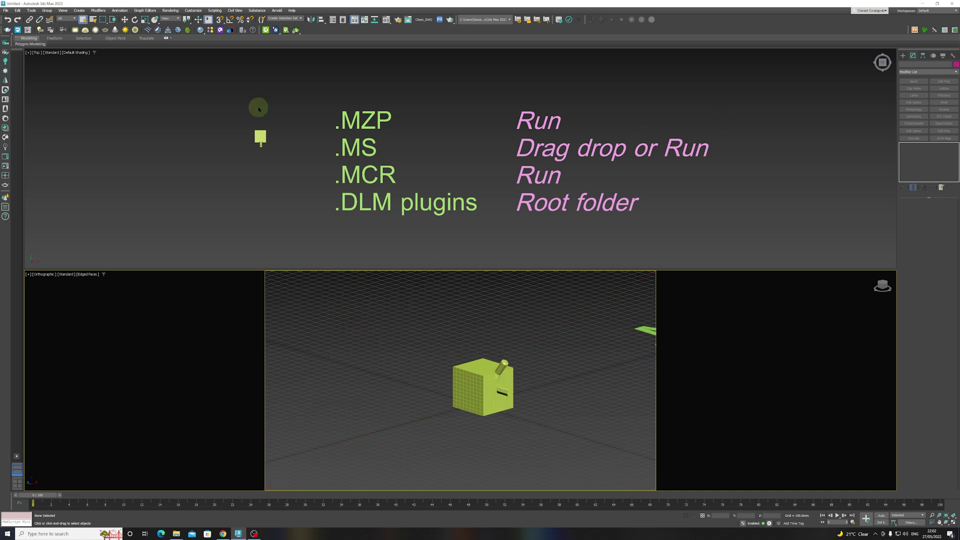
{"action": "left_click", "coordinate": [212, 10]}
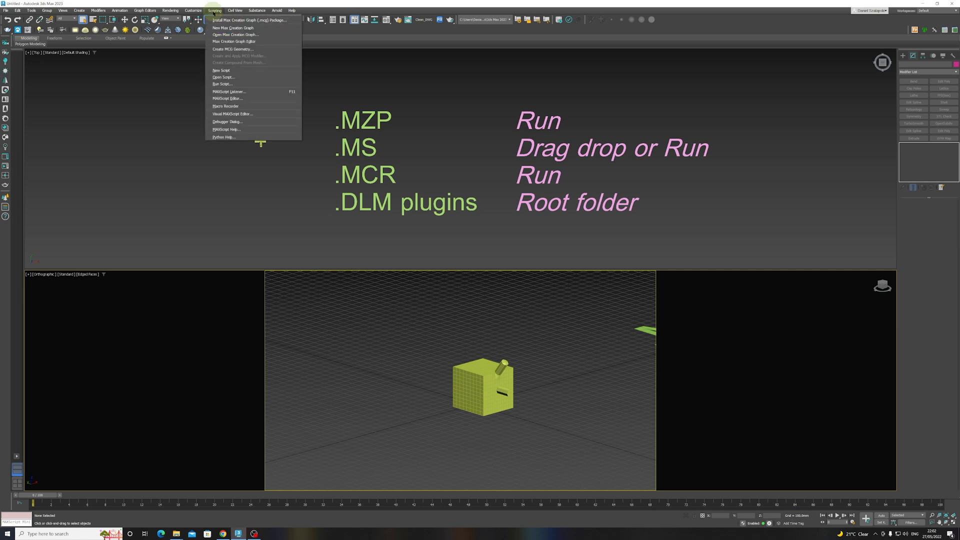
{"action": "left_click", "coordinate": [223, 84]}
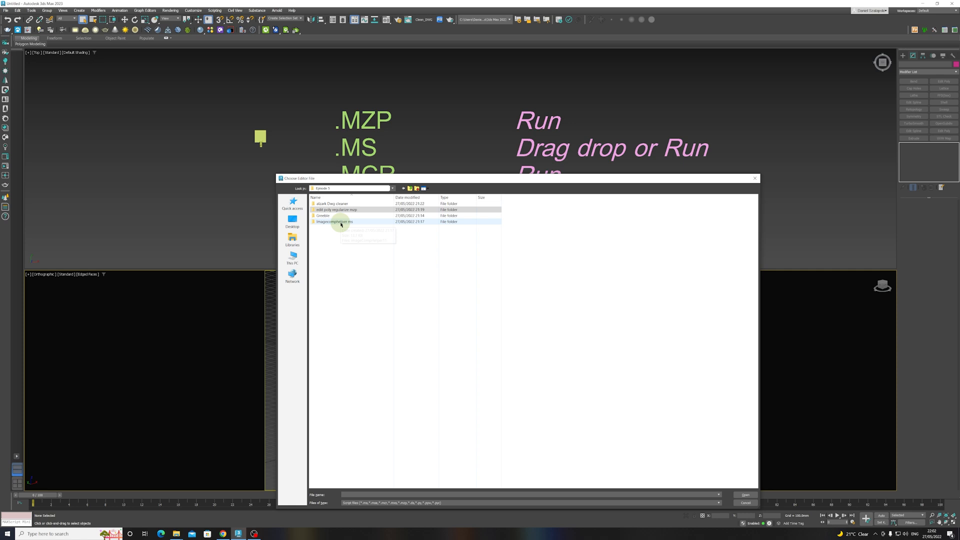
{"action": "double_click", "coordinate": [339, 221]}
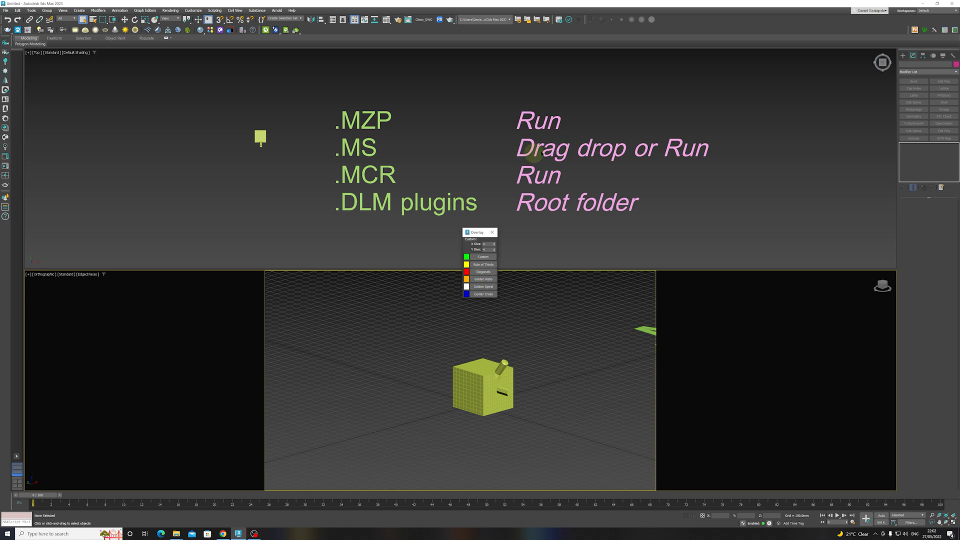
{"action": "mouse_move", "coordinate": [492, 232]}
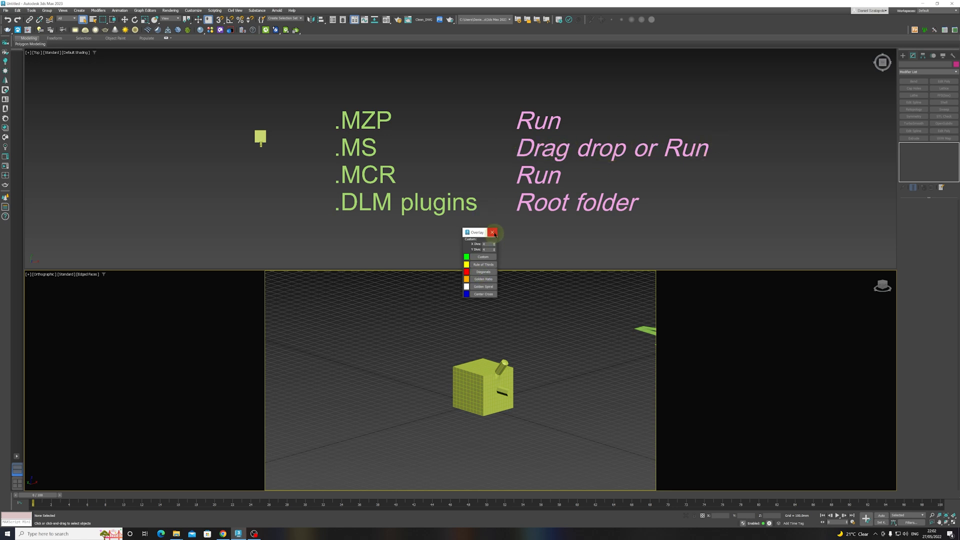
{"action": "left_click", "coordinate": [493, 232]}
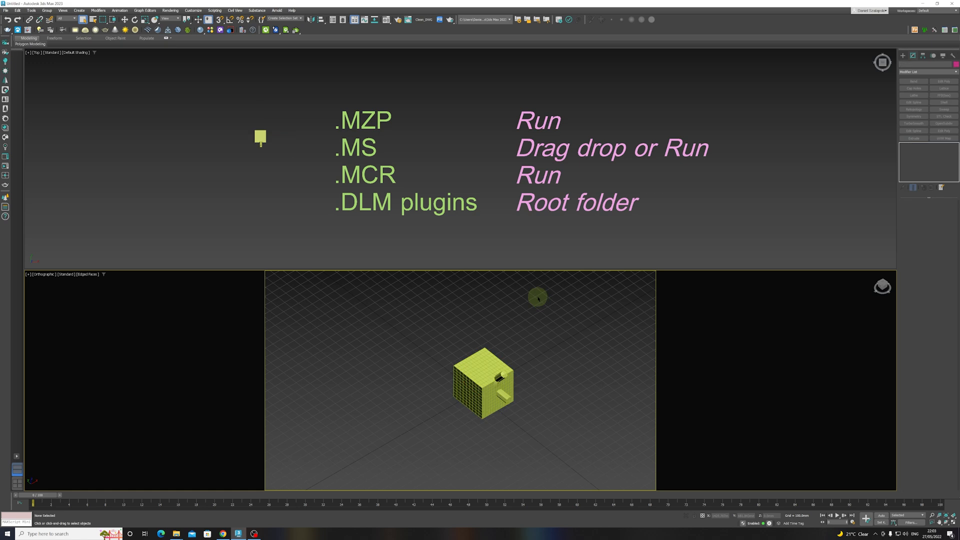
{"action": "mouse_move", "coordinate": [414, 174]}
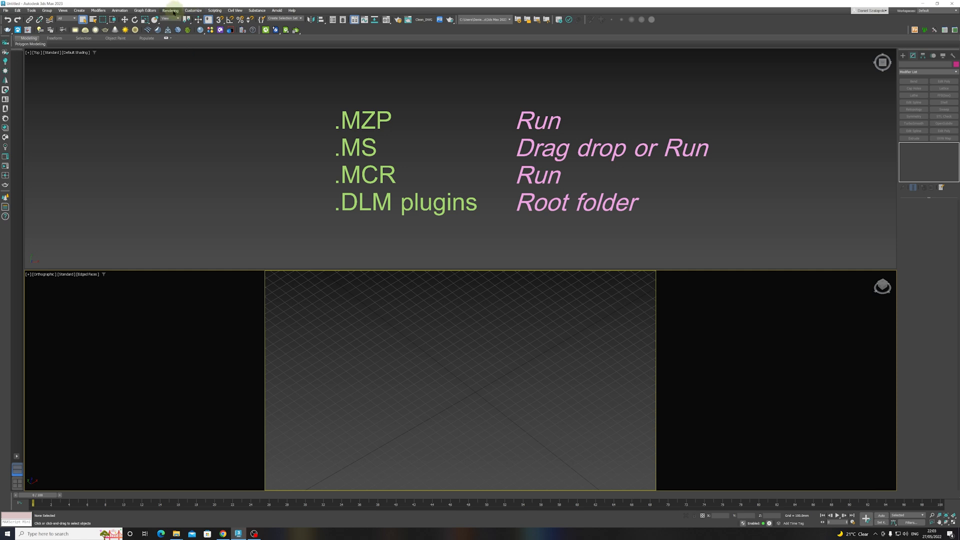
Step: Run the Clean DWG macroscript from its folder through Scripting > Run Script
{"action": "left_click", "coordinate": [220, 10]}
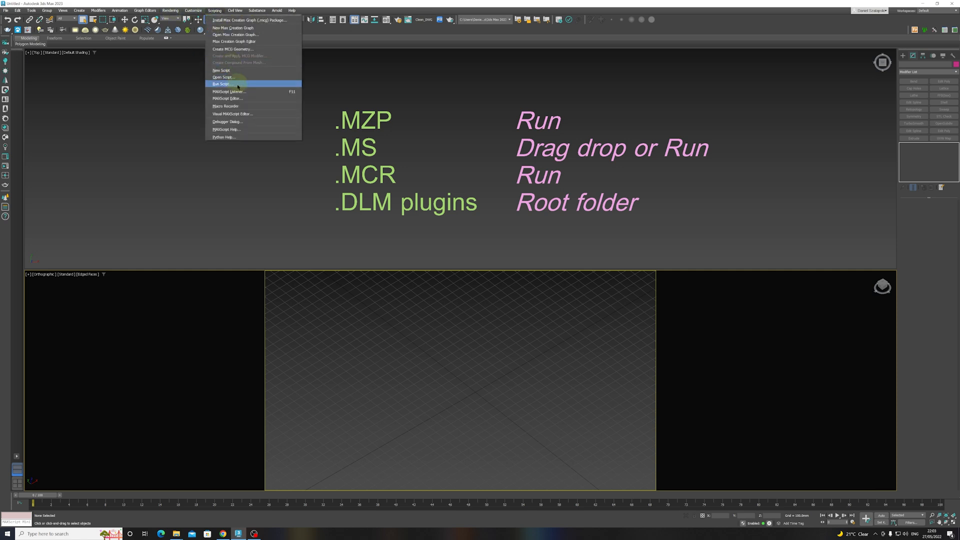
{"action": "left_click", "coordinate": [222, 84]}
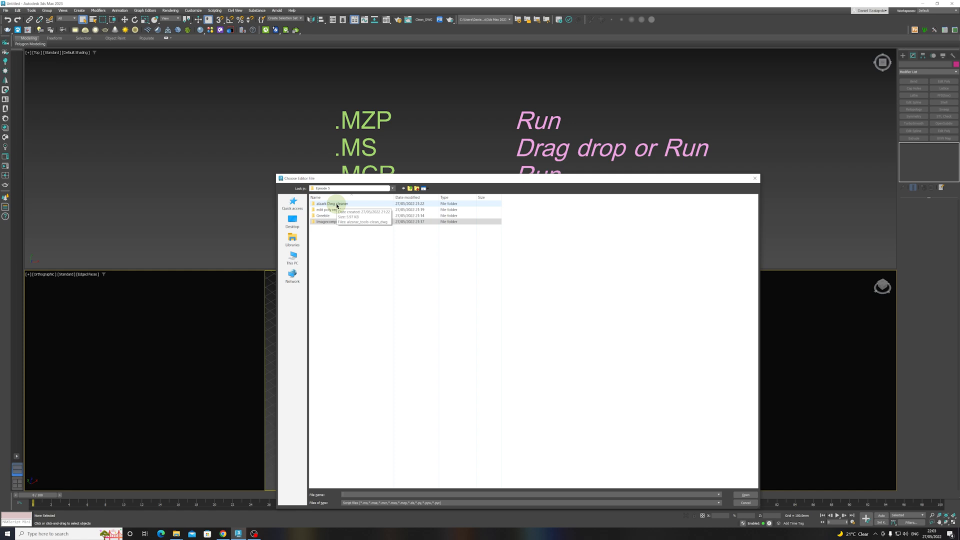
{"action": "double_click", "coordinate": [334, 204]}
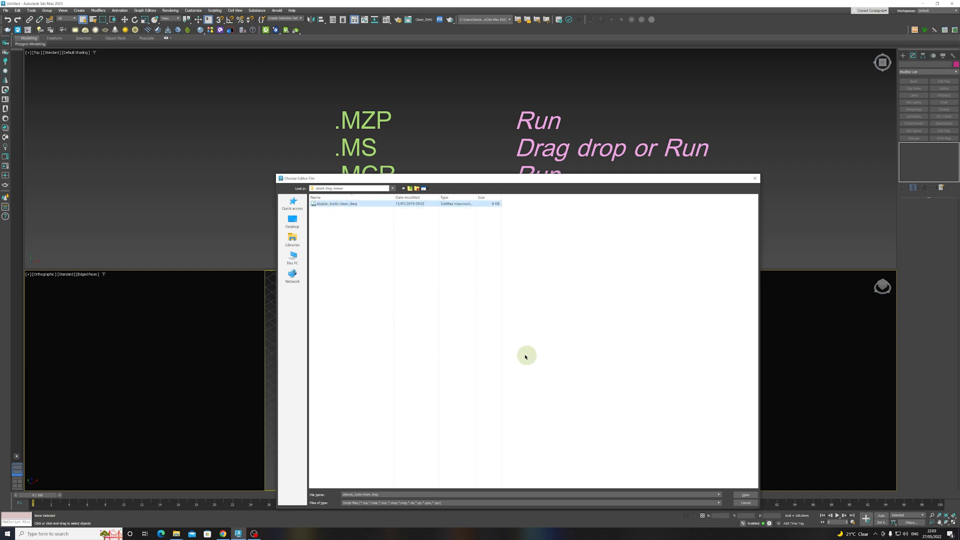
{"action": "left_click", "coordinate": [746, 494]}
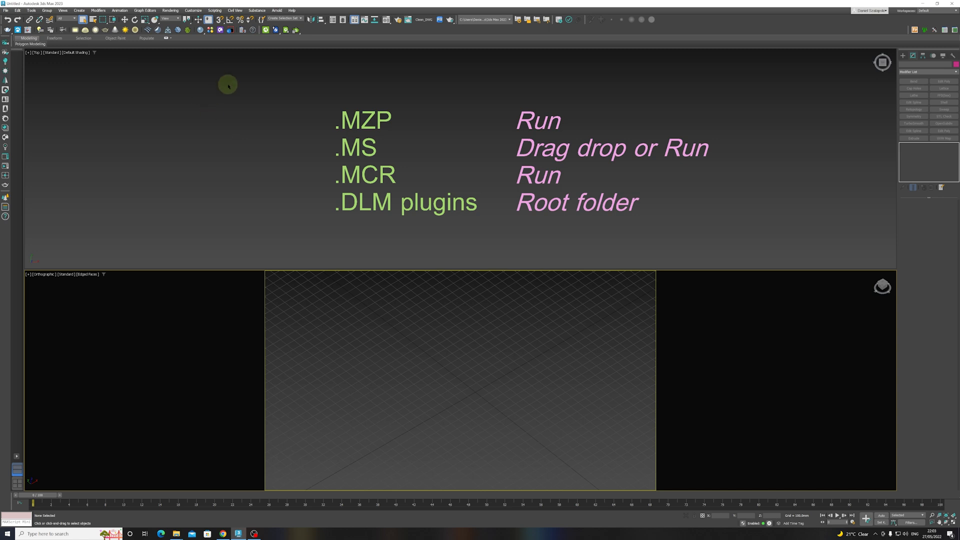
Step: Add the Clean_DWG action to the main toolbar through Customize User Interface
{"action": "left_click", "coordinate": [214, 10]}
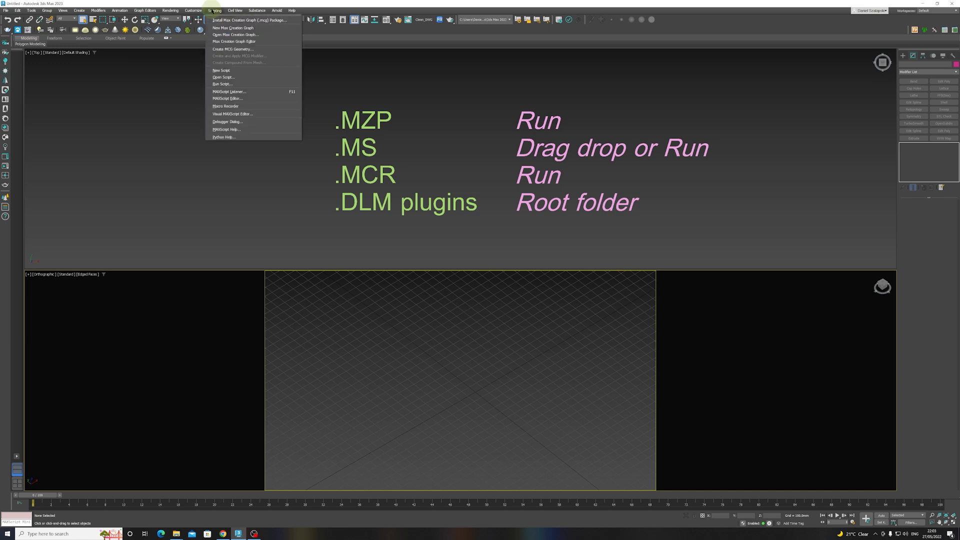
{"action": "mouse_move", "coordinate": [238, 56]}
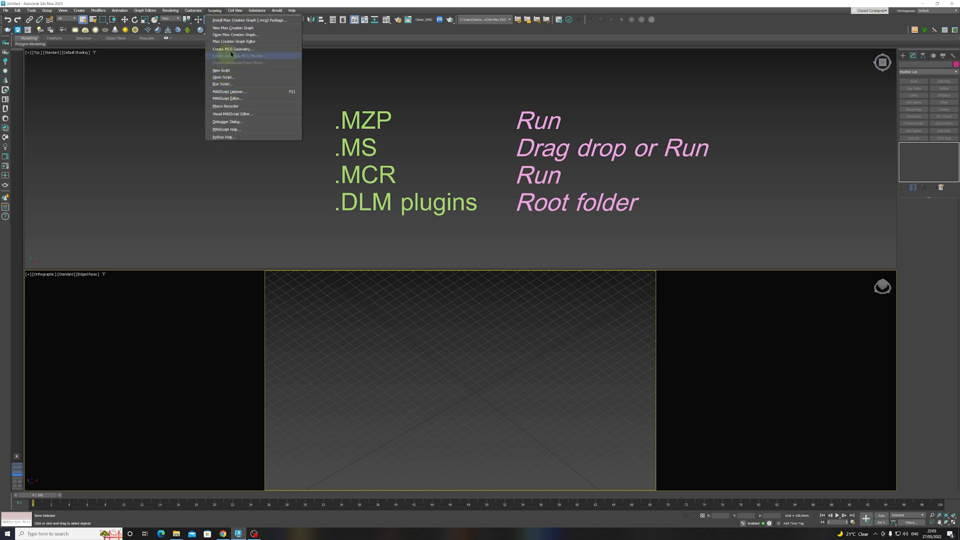
{"action": "left_click", "coordinate": [200, 10]}
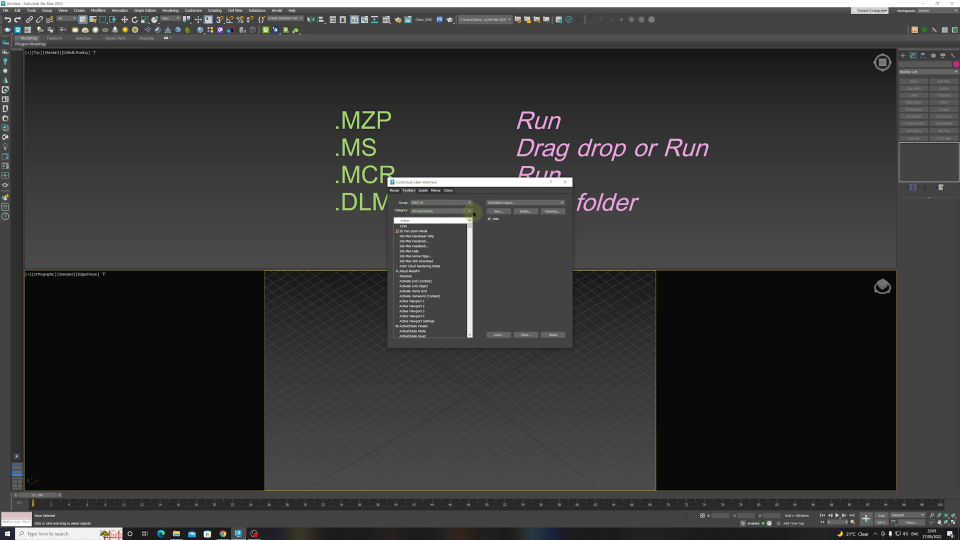
{"action": "left_click", "coordinate": [469, 211]}
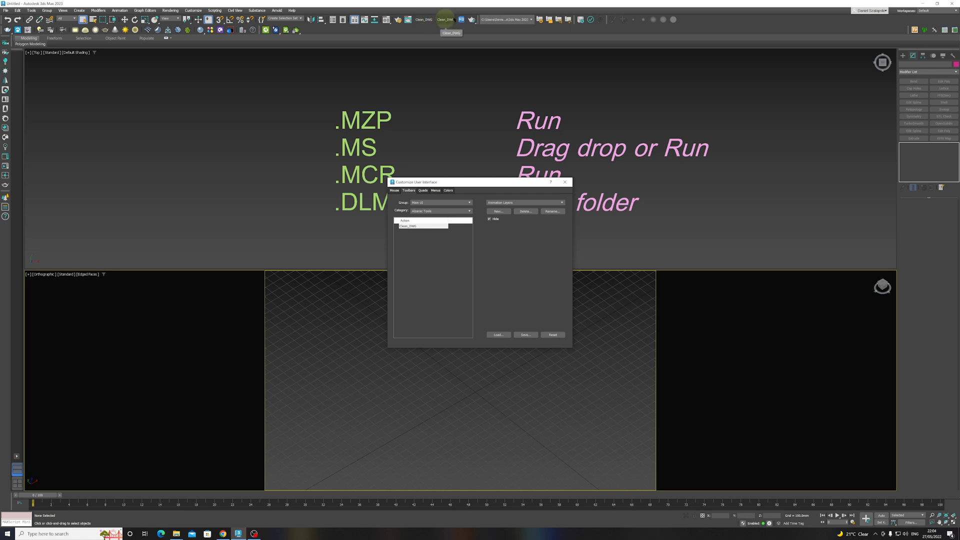
{"action": "left_click", "coordinate": [564, 182]}
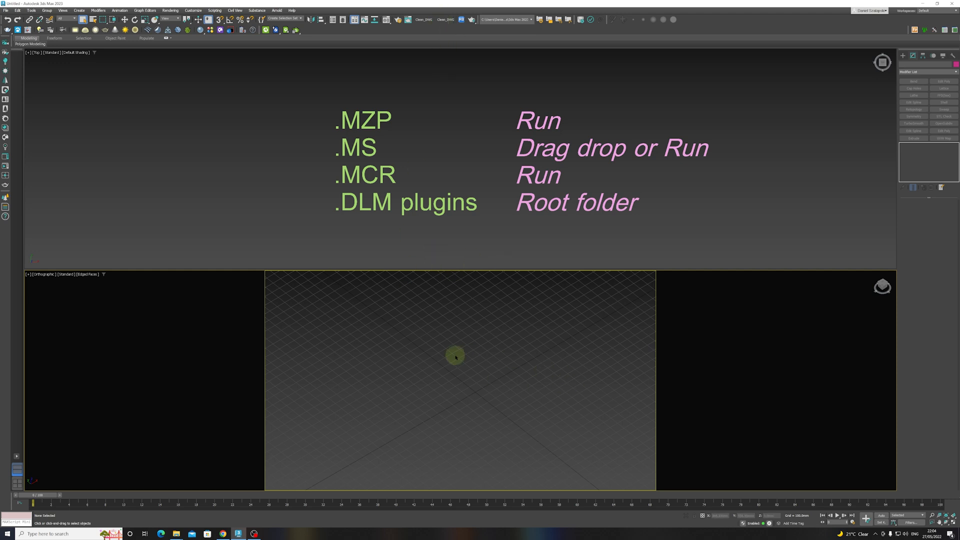
{"action": "mouse_move", "coordinate": [446, 18]}
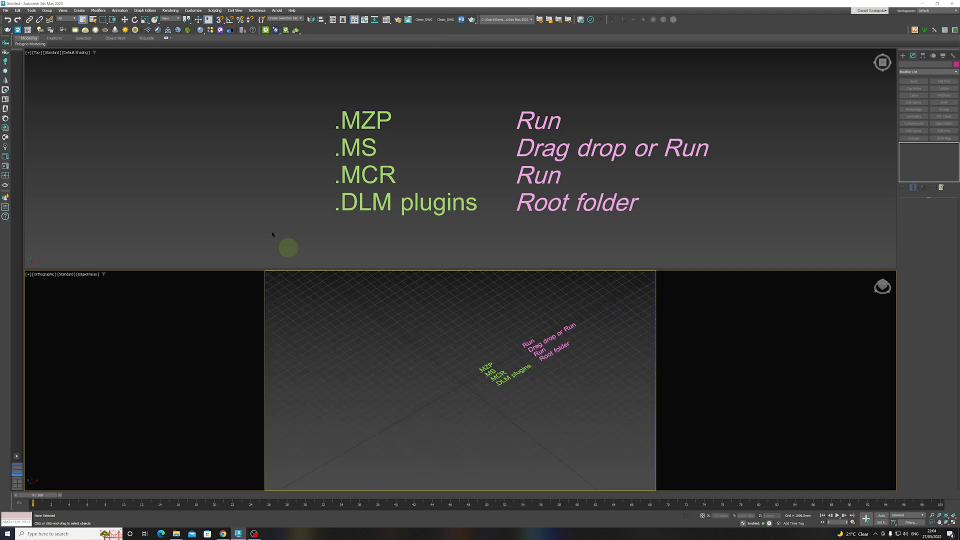
Step: Import the DWG plan file with default AutoCAD DWG/DXF import options
{"action": "left_click", "coordinate": [9, 9]}
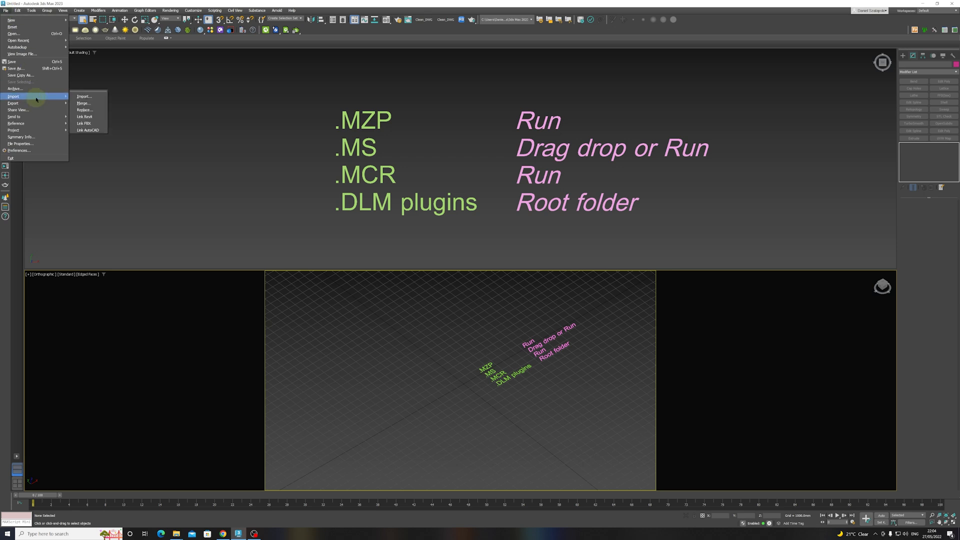
{"action": "left_click", "coordinate": [84, 96]}
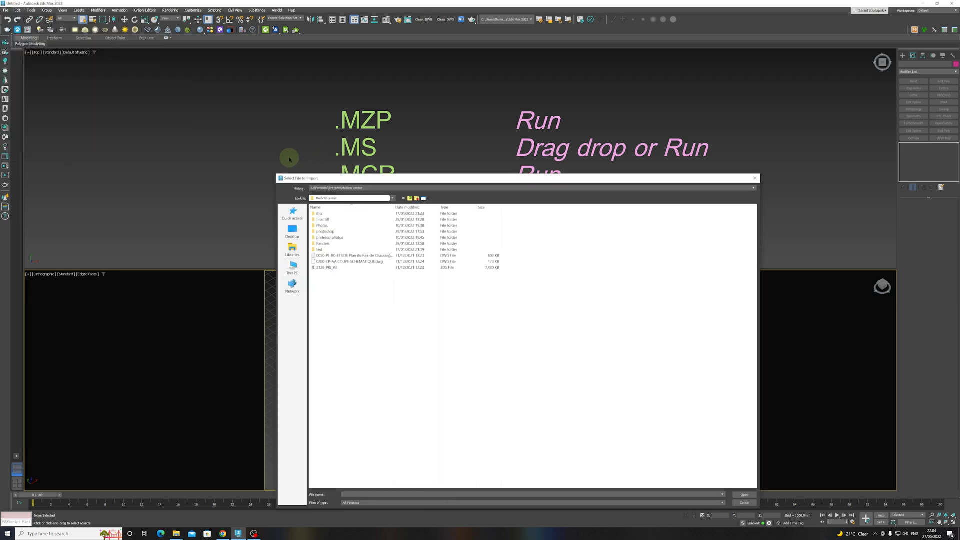
{"action": "left_click", "coordinate": [350, 256]}
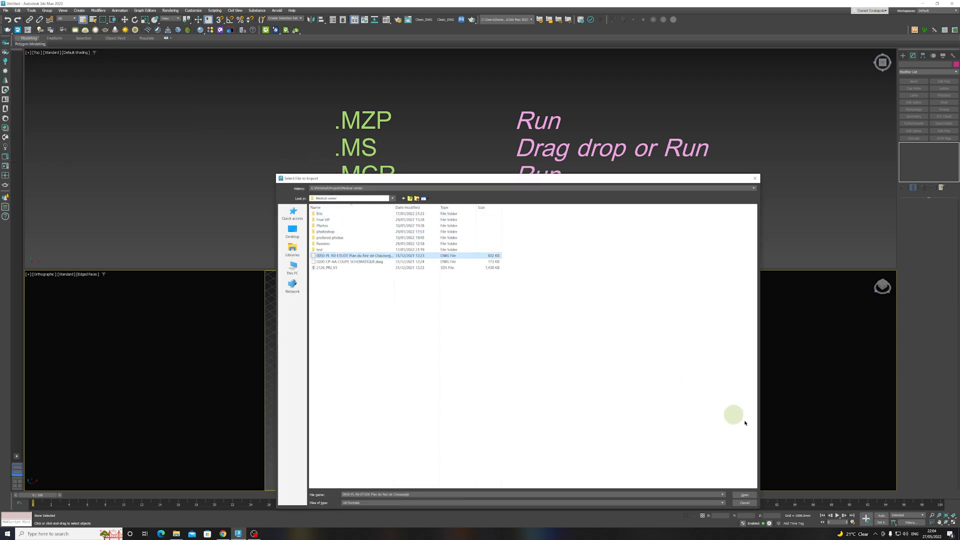
{"action": "left_click", "coordinate": [742, 494]}
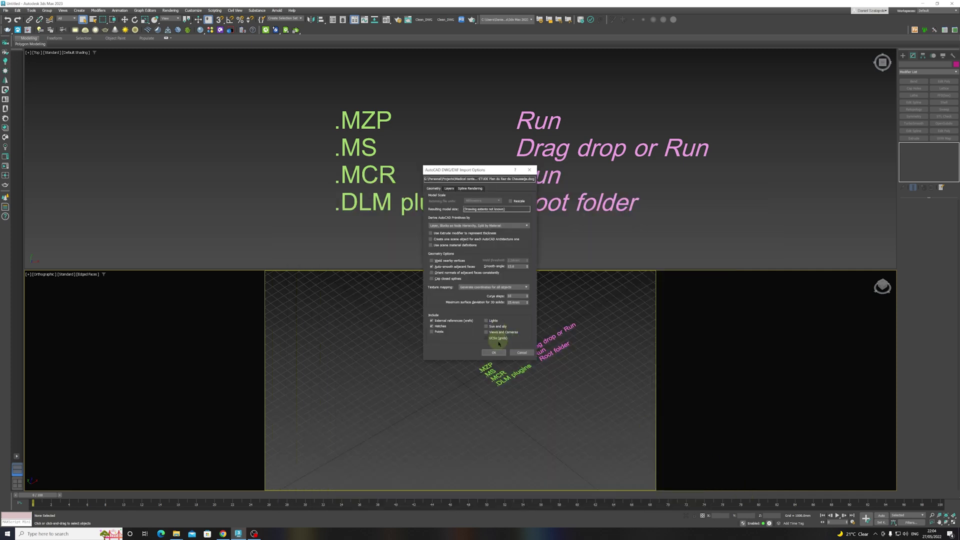
{"action": "left_click", "coordinate": [494, 352]}
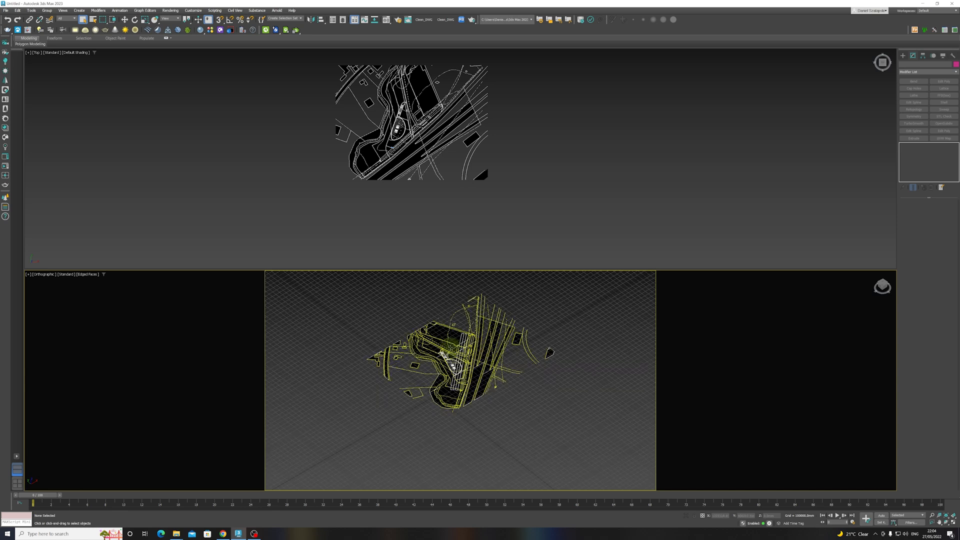
Step: Select all the imported plan shapes via Select From Scene and launch Clean_DWG
{"action": "left_click", "coordinate": [446, 358]}
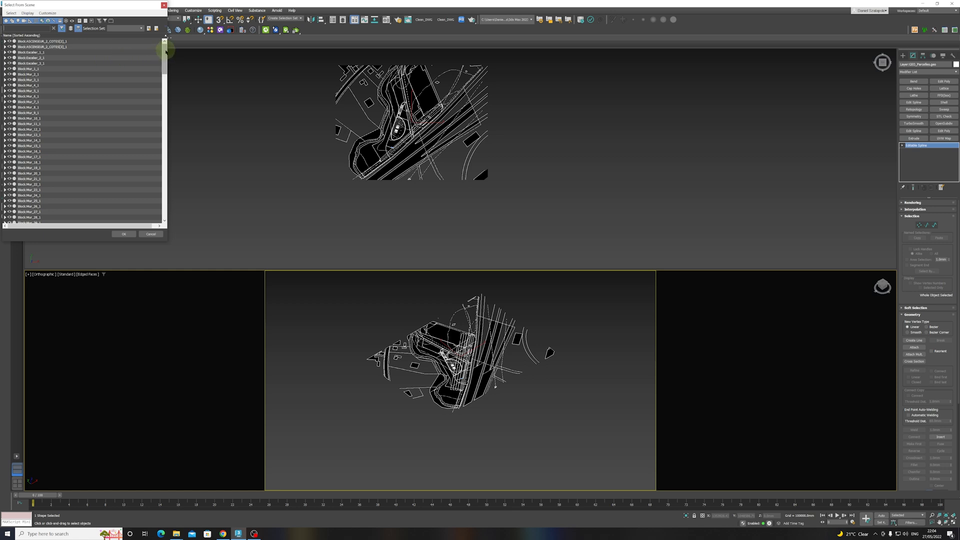
{"action": "left_click_drag", "start_coordinate": [165, 49], "coordinate": [165, 80]}
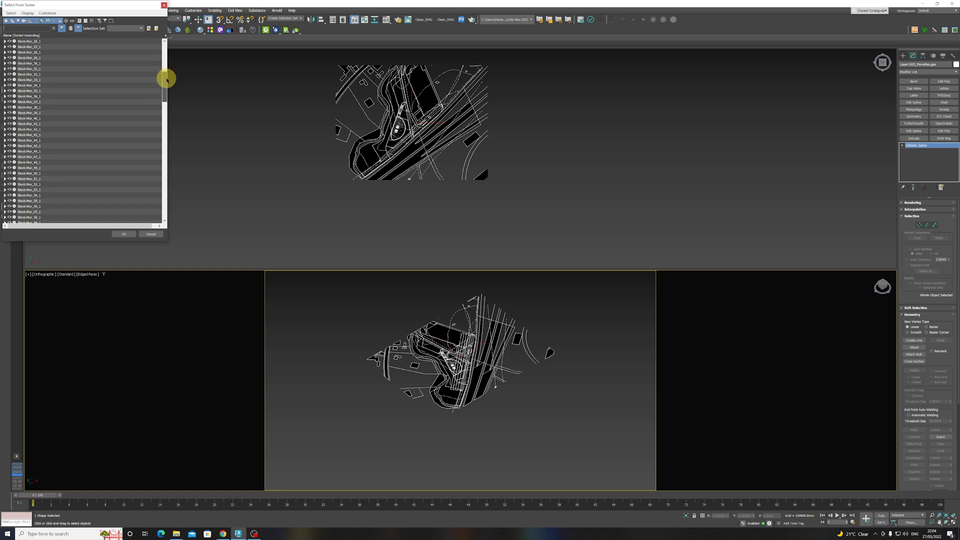
{"action": "left_click_drag", "start_coordinate": [166, 80], "coordinate": [166, 96]}
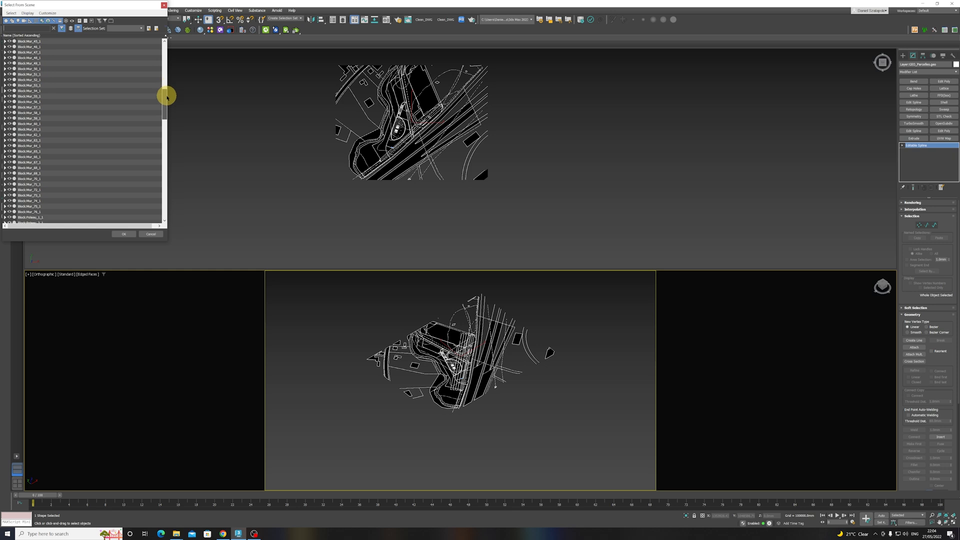
{"action": "left_click_drag", "start_coordinate": [168, 96], "coordinate": [174, 202]}
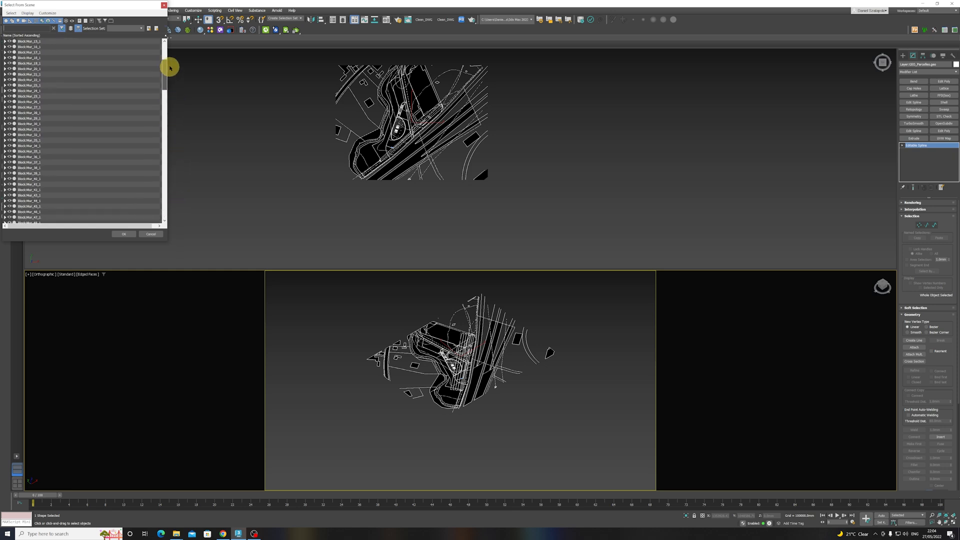
{"action": "left_click", "coordinate": [151, 234]}
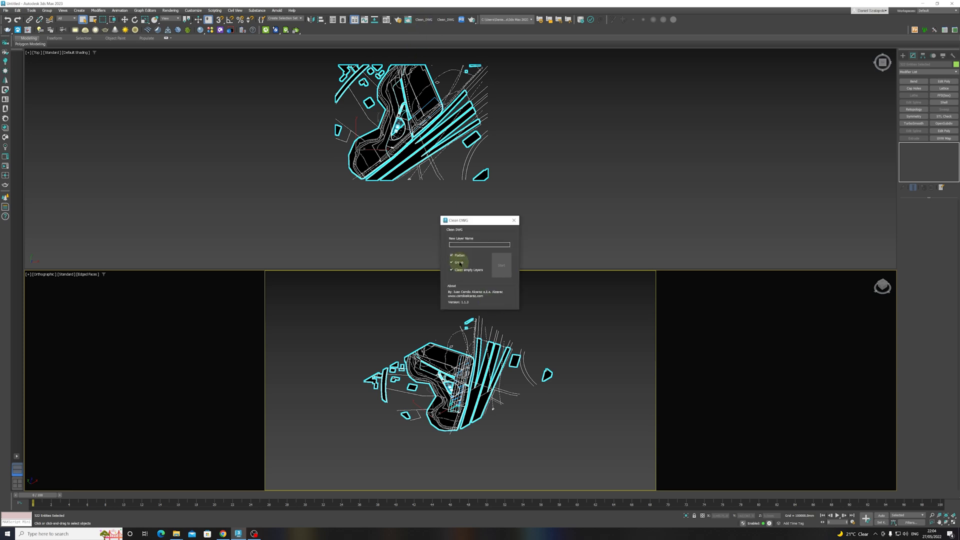
Step: Name the new layer 'DWG_' and turn off grouping of the cleaned shapes
{"action": "left_click", "coordinate": [479, 244]}
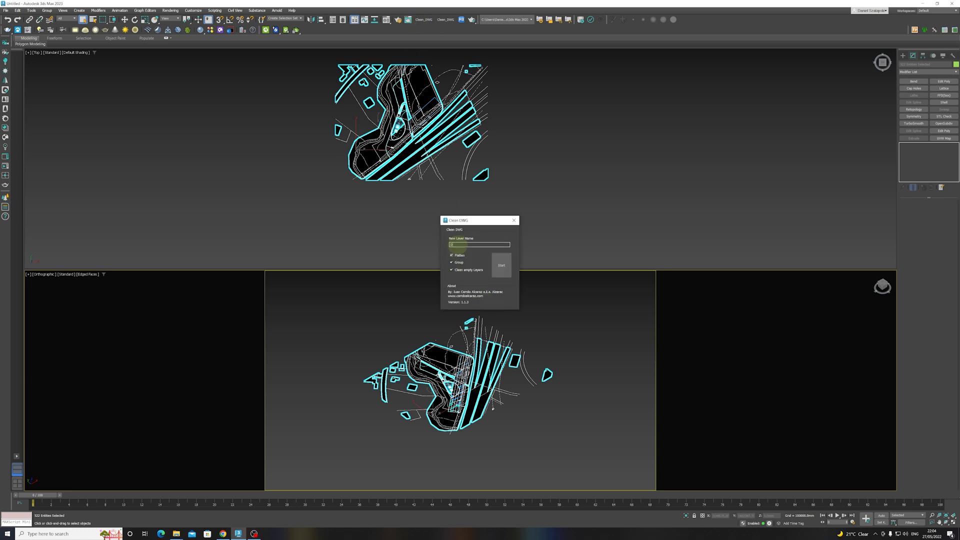
{"action": "type", "text": "DWG_00Plan"}
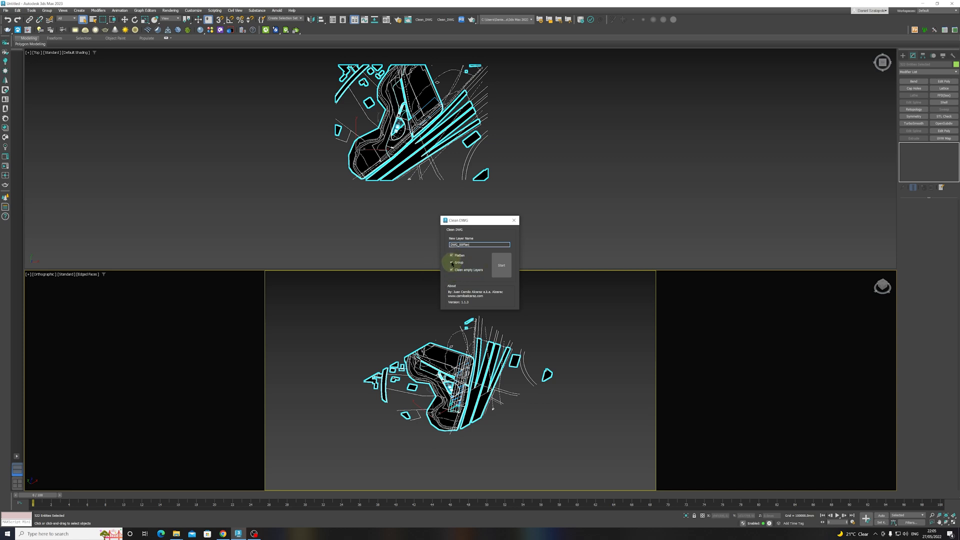
{"action": "left_click", "coordinate": [451, 262]}
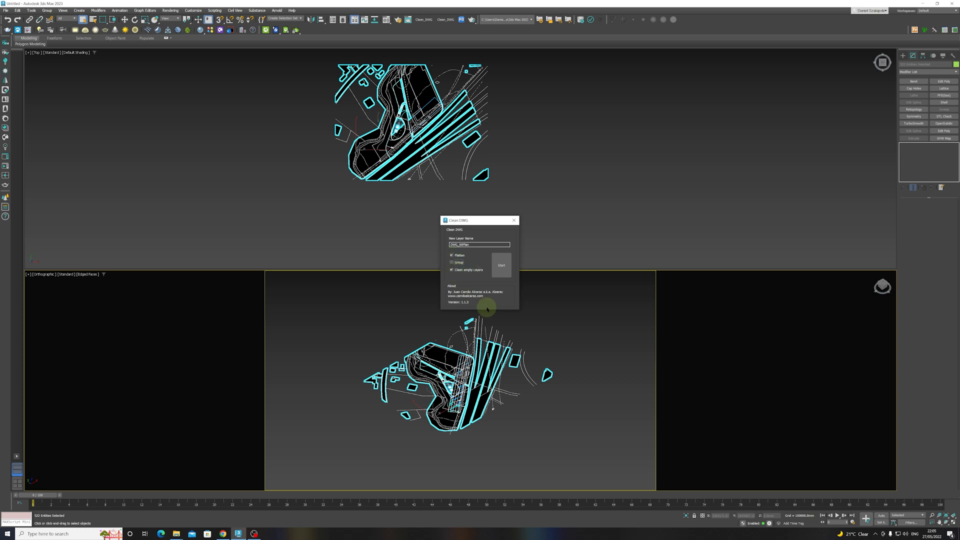
Step: Run Clean DWG on the plan, close the tool and select the resulting spline
{"action": "left_click", "coordinate": [502, 265]}
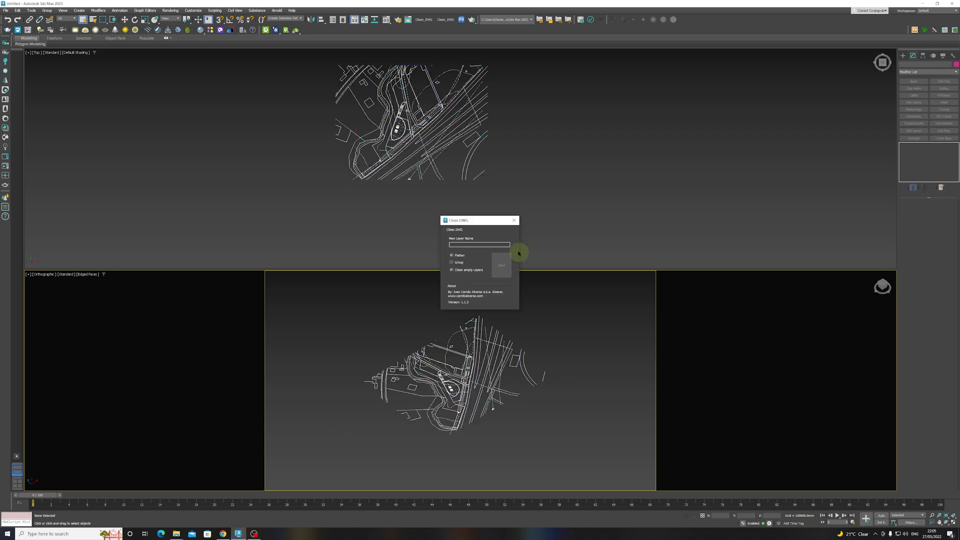
{"action": "left_click", "coordinate": [501, 264]}
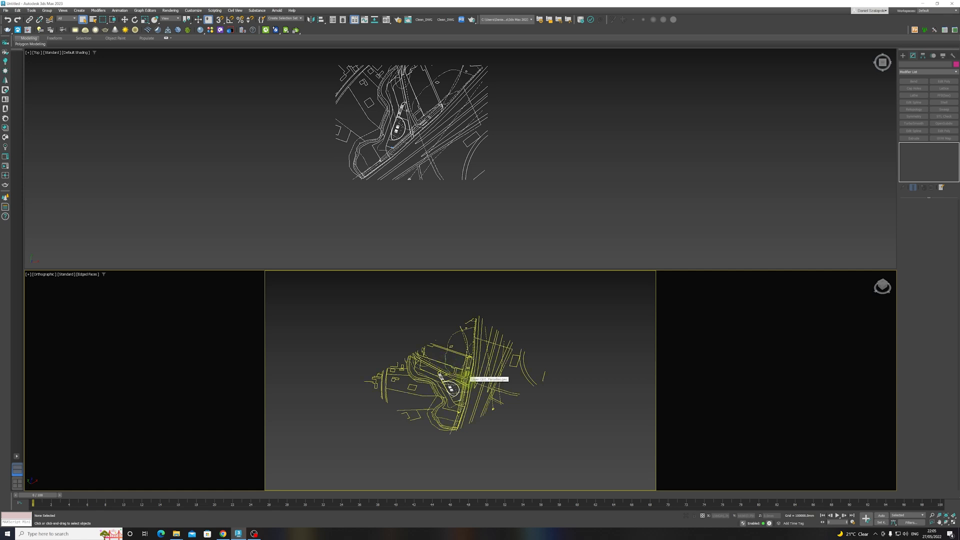
{"action": "left_click", "coordinate": [460, 384]}
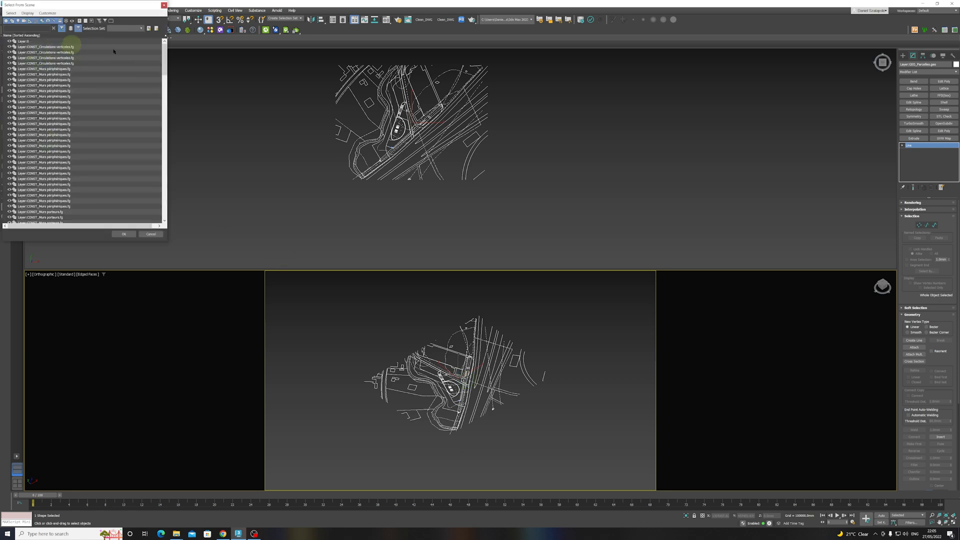
Step: Attach all the layer shapes into one spline object via Attach Mult. in Edit Spline
{"action": "scroll", "scroll_direction": "down", "scroll_amount": 3}
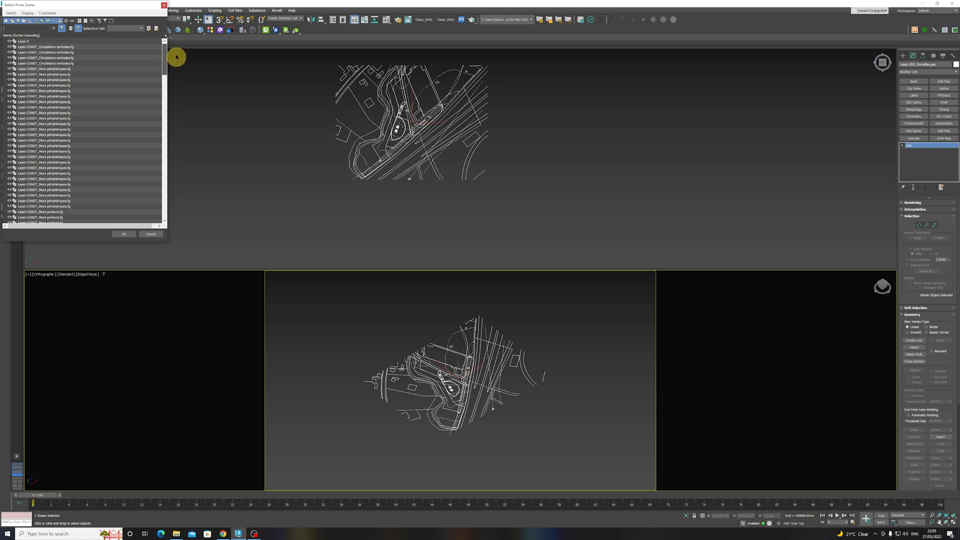
{"action": "left_click", "coordinate": [150, 234]}
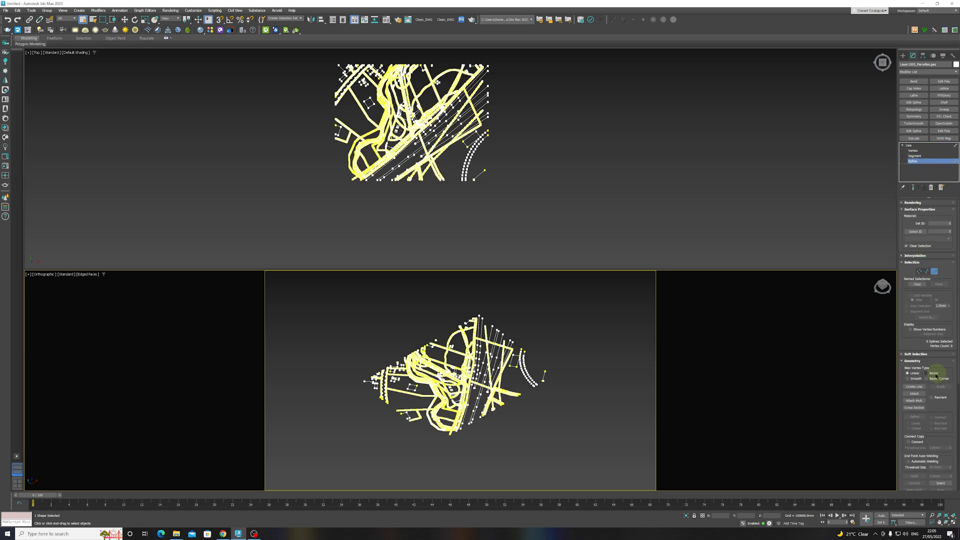
{"action": "left_click", "coordinate": [924, 402]}
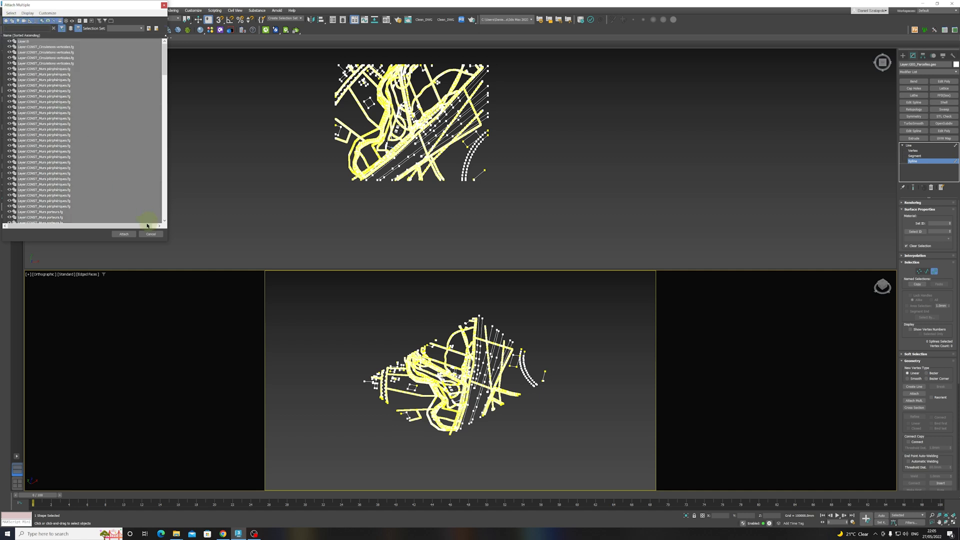
{"action": "left_click", "coordinate": [151, 234]}
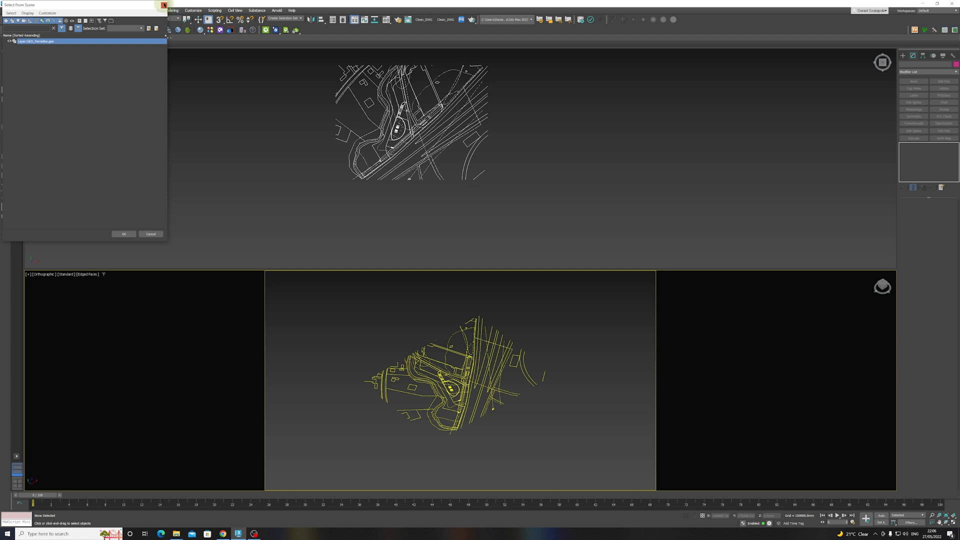
{"action": "left_click", "coordinate": [124, 234]}
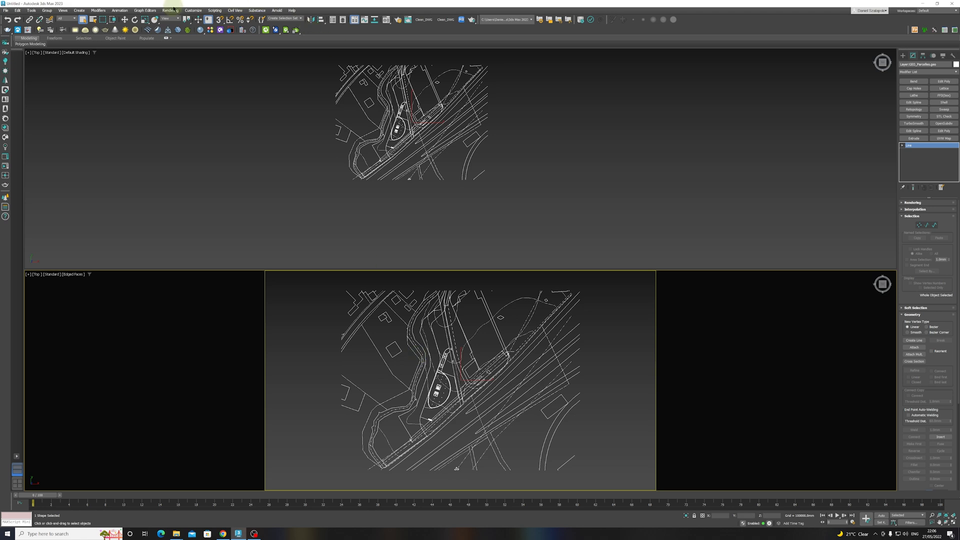
{"action": "left_click", "coordinate": [194, 10]}
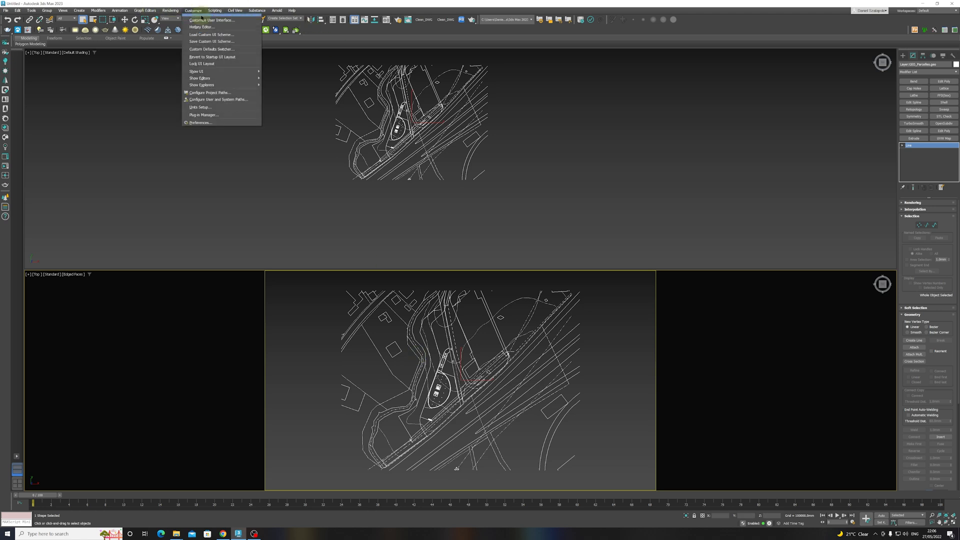
{"action": "mouse_move", "coordinate": [211, 20]}
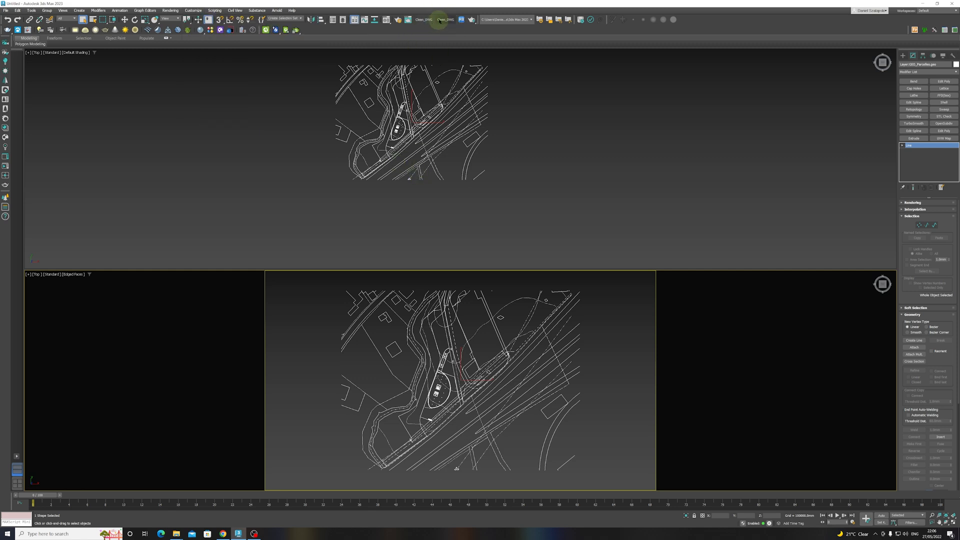
{"action": "left_click", "coordinate": [440, 387]}
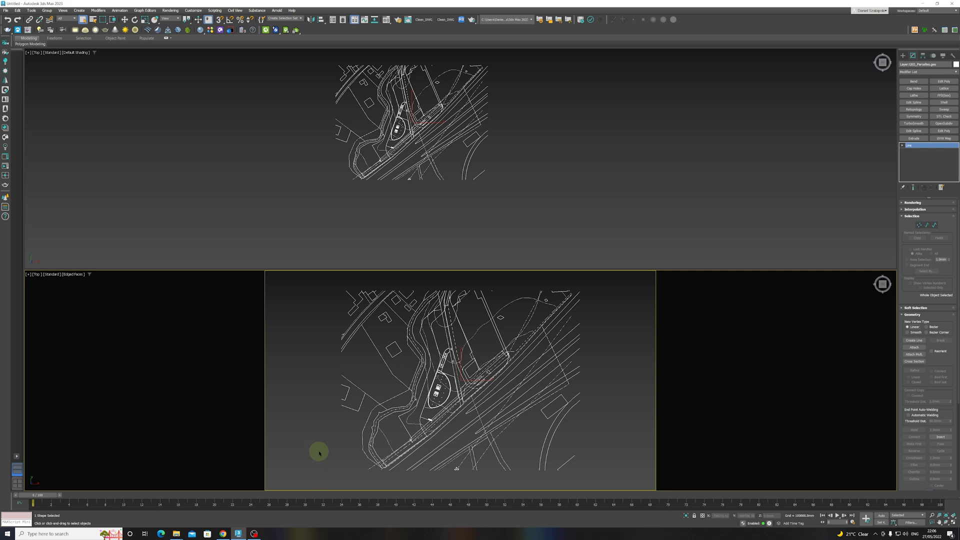
{"action": "mouse_move", "coordinate": [321, 454]}
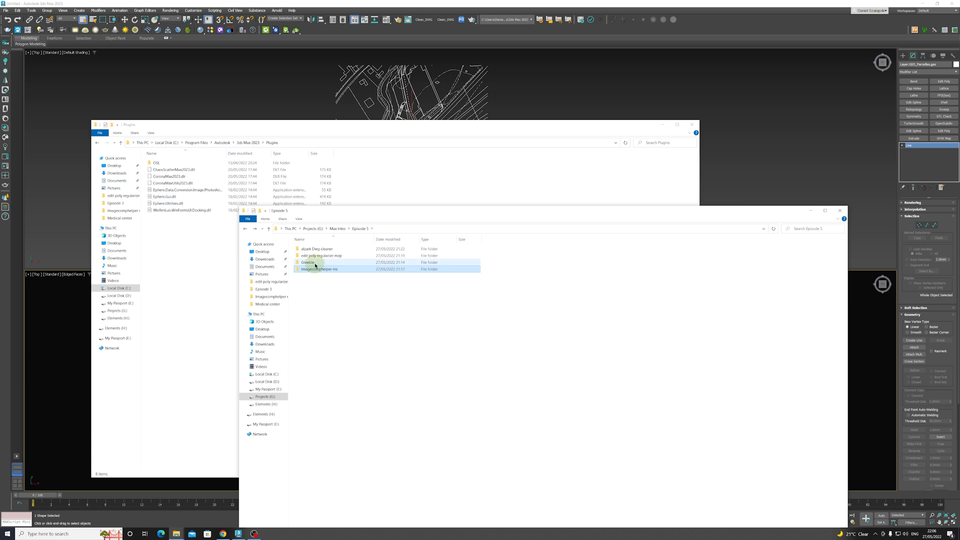
Step: Copy the Greeble .dlm file into Program Files\Autodesk\3ds Max 2022\Plugins with admin permission
{"action": "double_click", "coordinate": [305, 262]}
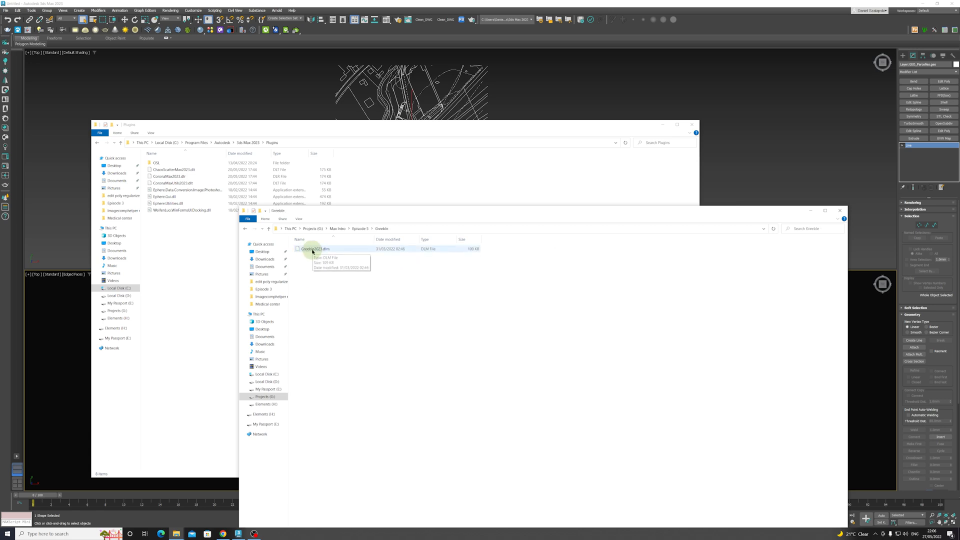
{"action": "left_click", "coordinate": [312, 248]}
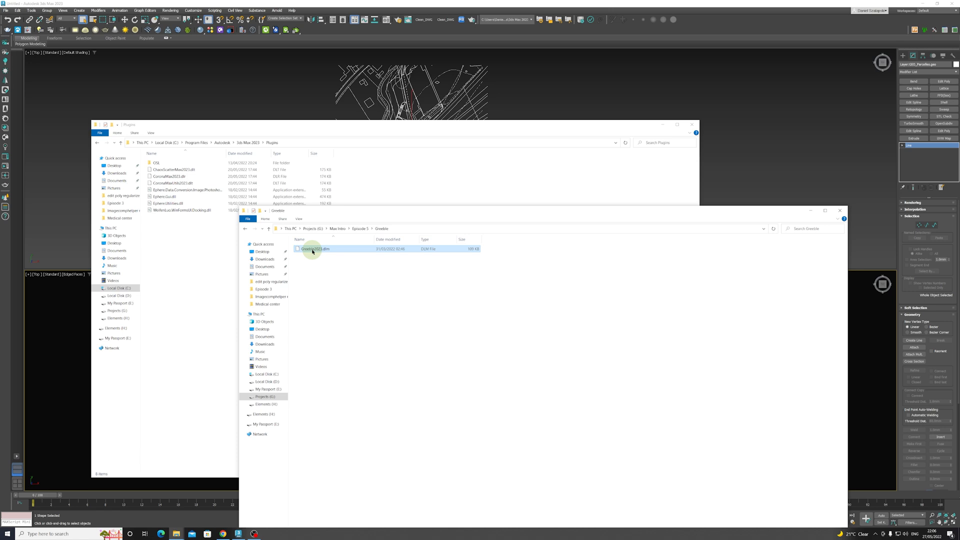
{"action": "right_click", "coordinate": [313, 248]}
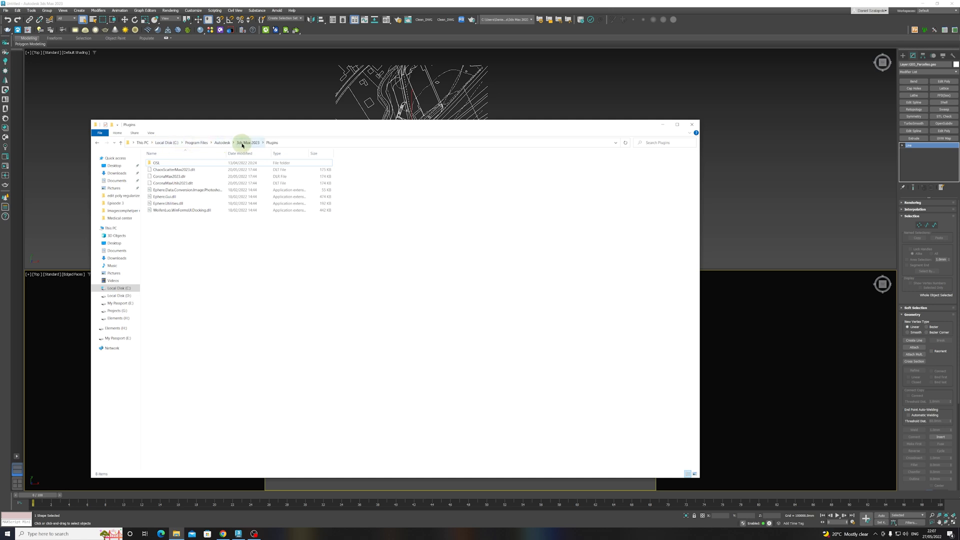
{"action": "mouse_move", "coordinate": [188, 265]}
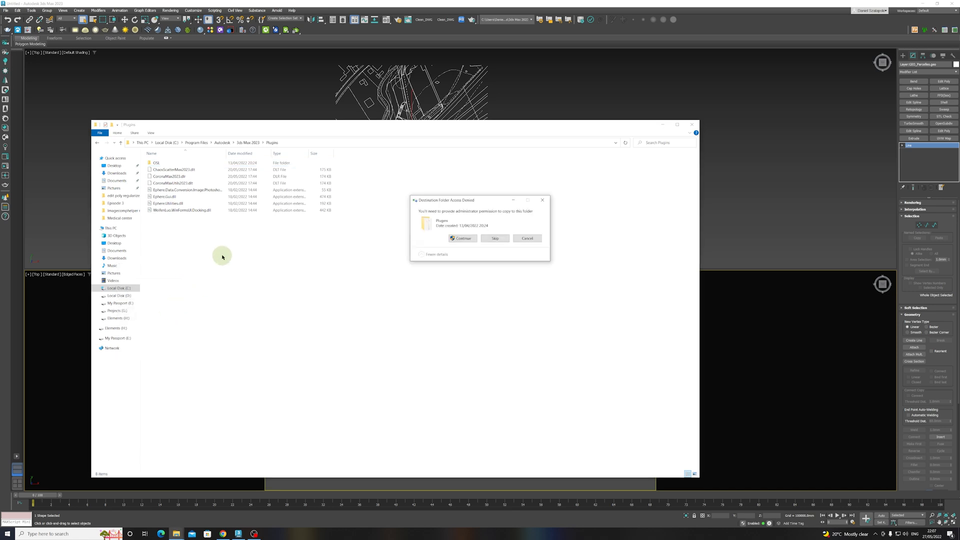
{"action": "left_click", "coordinate": [462, 238]}
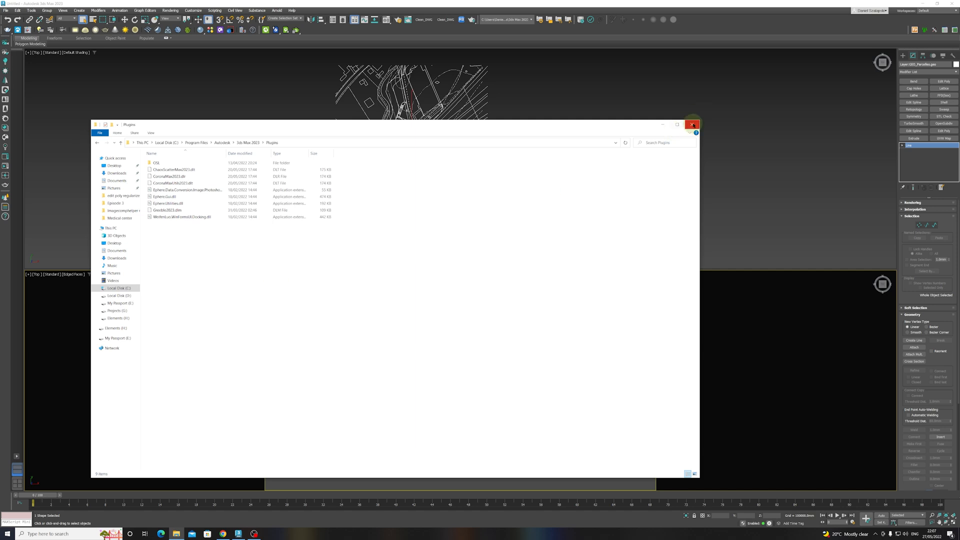
{"action": "left_click", "coordinate": [691, 124]}
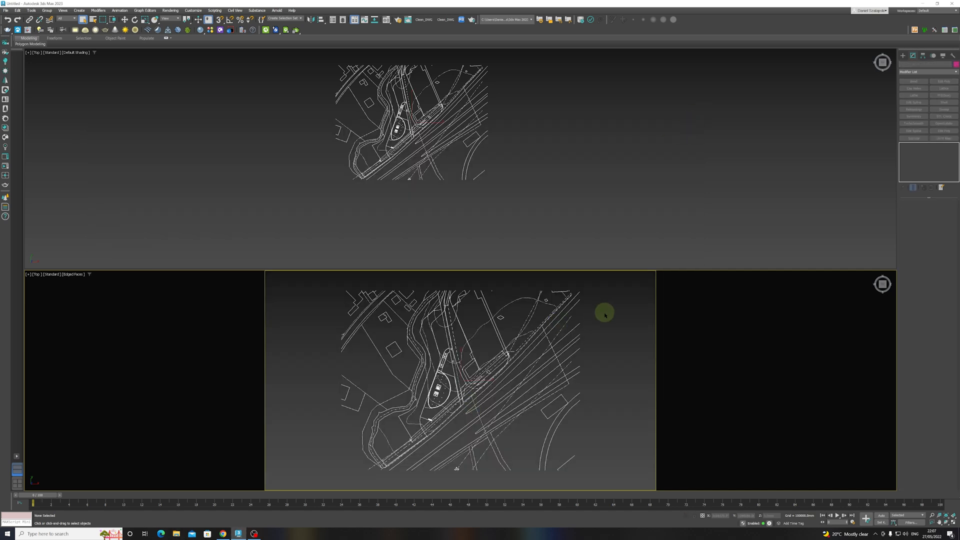
{"action": "mouse_move", "coordinate": [824, 157]}
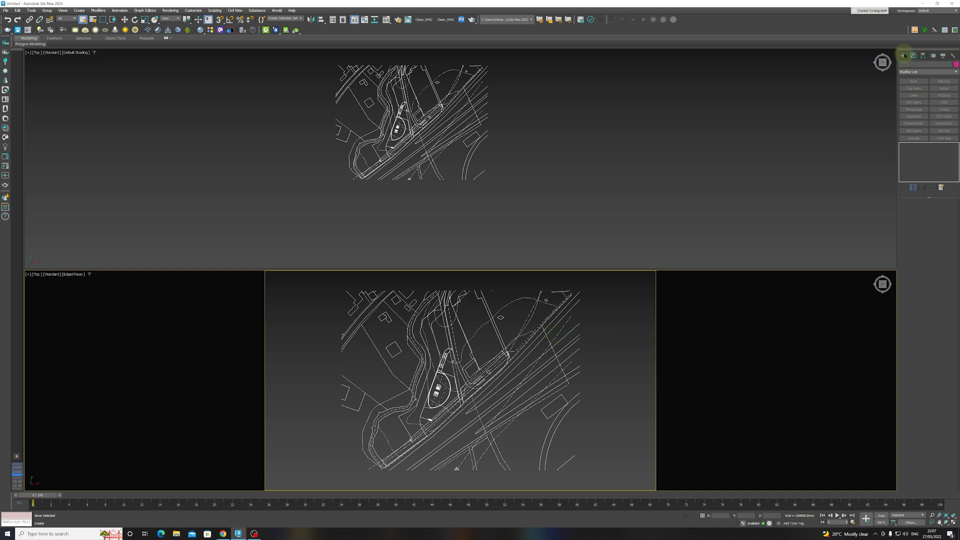
Step: Create a Standard Primitives box to the right of the merged plan
{"action": "left_click", "coordinate": [905, 54]}
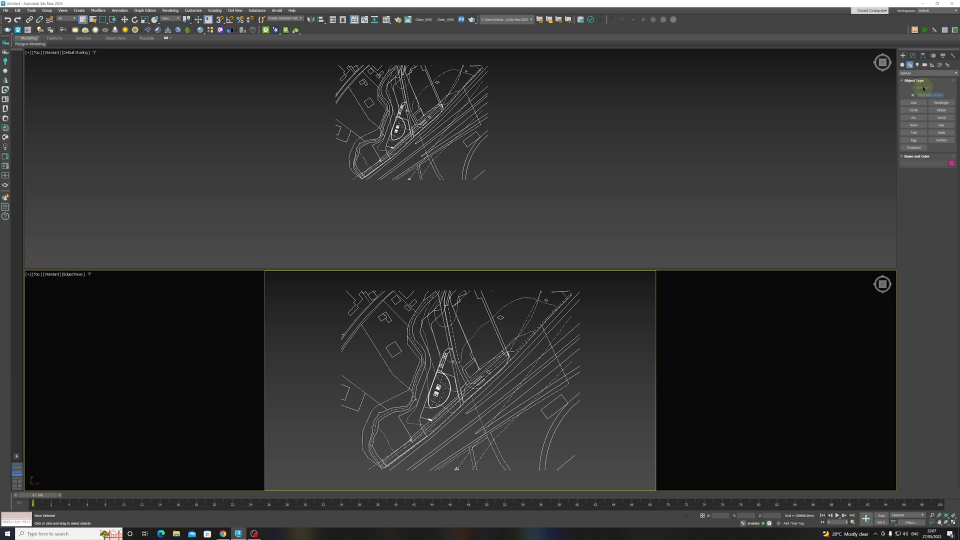
{"action": "left_click", "coordinate": [902, 64]}
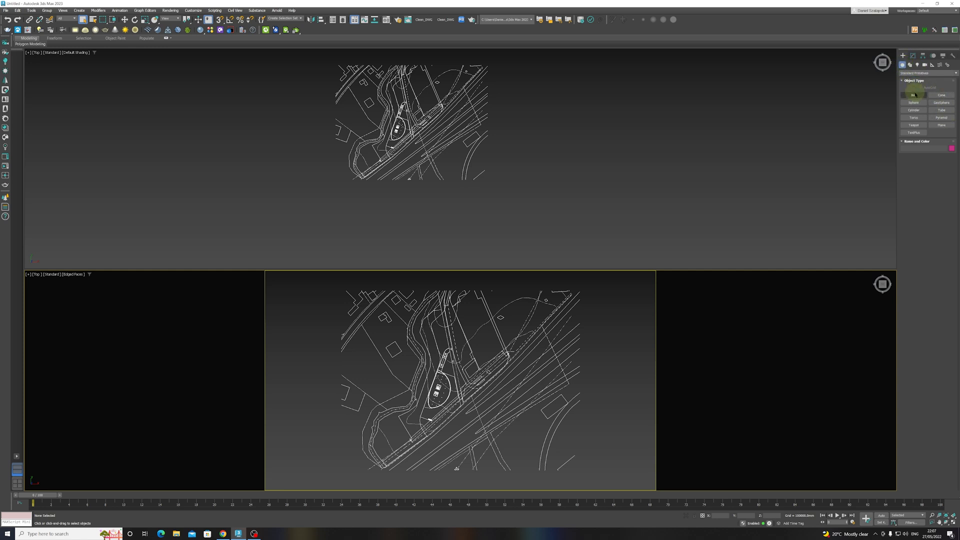
{"action": "left_click_drag", "start_coordinate": [576, 355], "coordinate": [612, 392]}
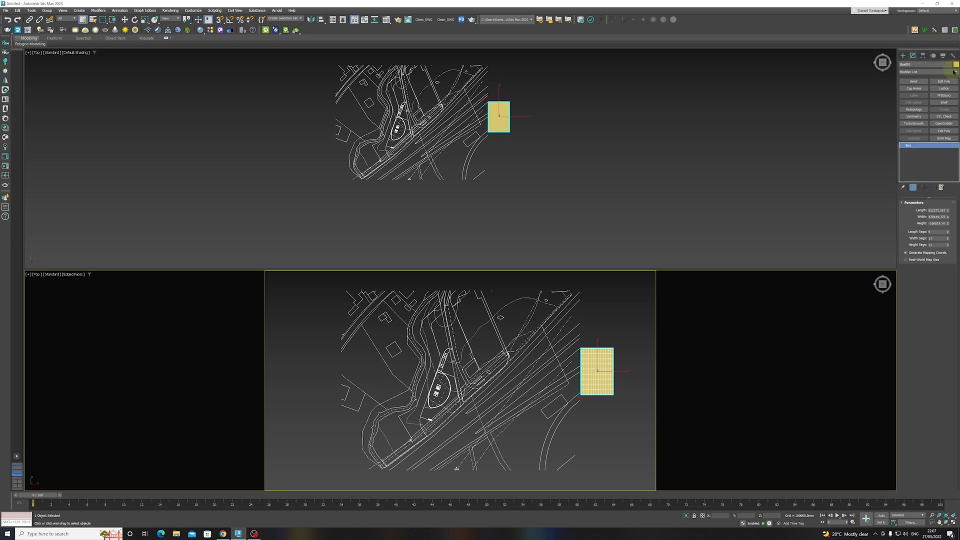
{"action": "left_click", "coordinate": [949, 76]}
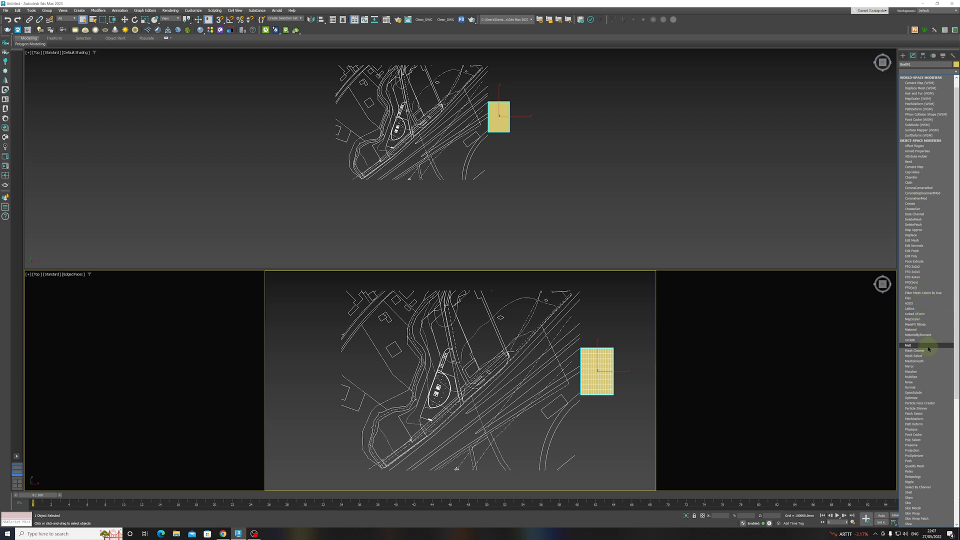
{"action": "mouse_move", "coordinate": [930, 366]}
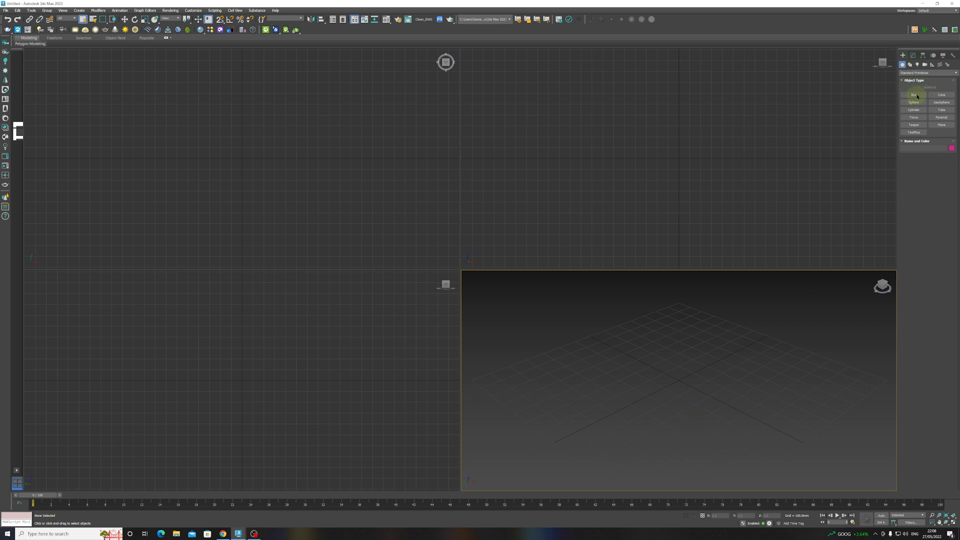
Step: Create a box in the fresh scene and apply the Greeble modifier to it
{"action": "left_click", "coordinate": [912, 95]}
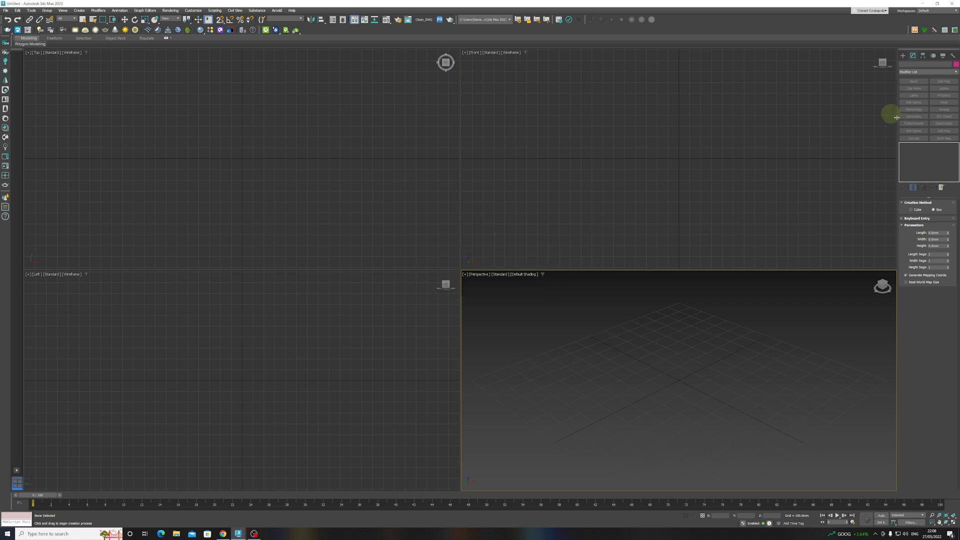
{"action": "mouse_move", "coordinate": [958, 74]}
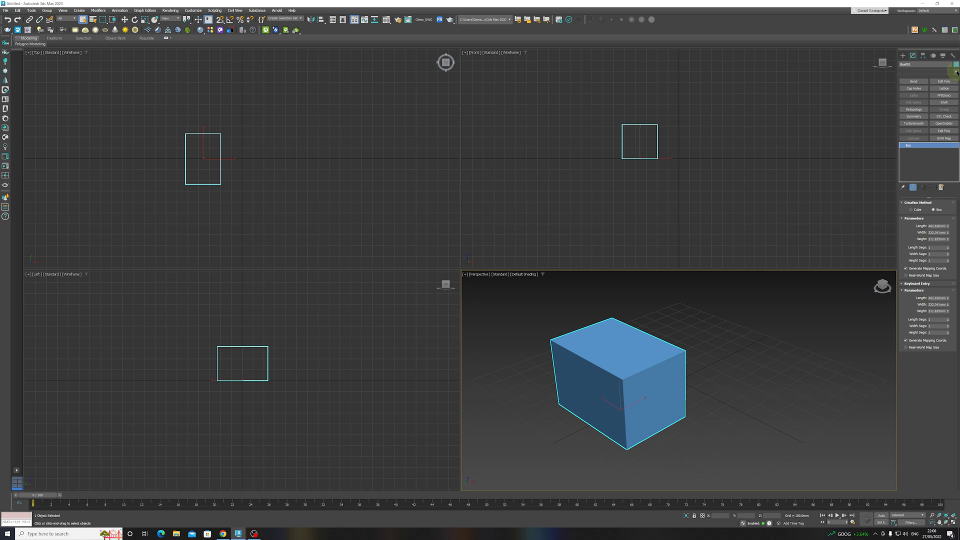
{"action": "left_click", "coordinate": [956, 66]}
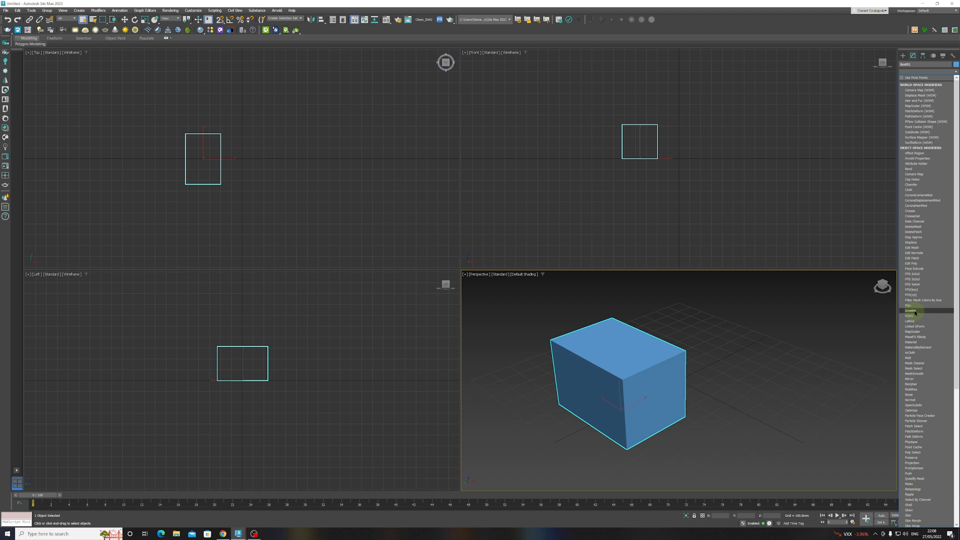
{"action": "left_click", "coordinate": [912, 309]}
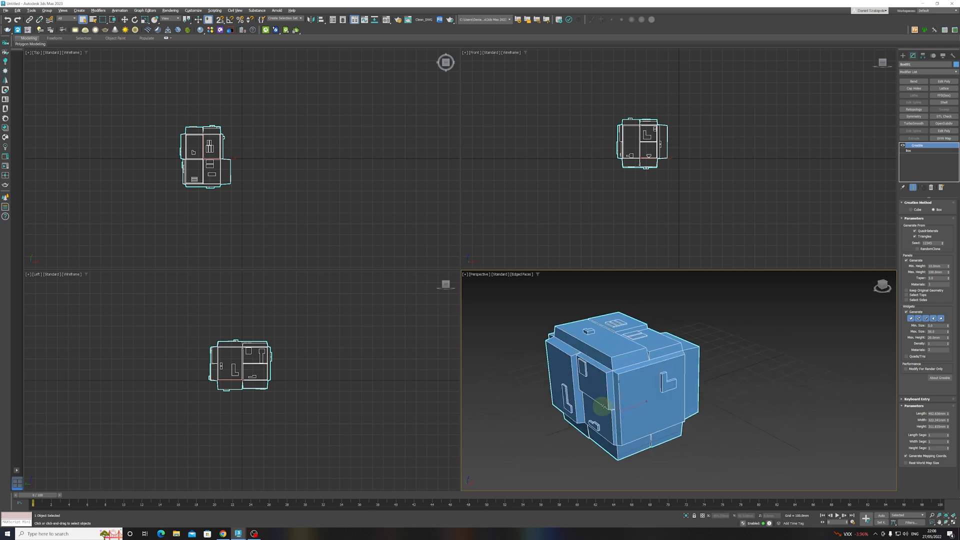
Step: Orbit the Perspective view to inspect the Greeble panels and widgets on the box
{"action": "left_click_drag", "start_coordinate": [601, 404], "coordinate": [649, 358]}
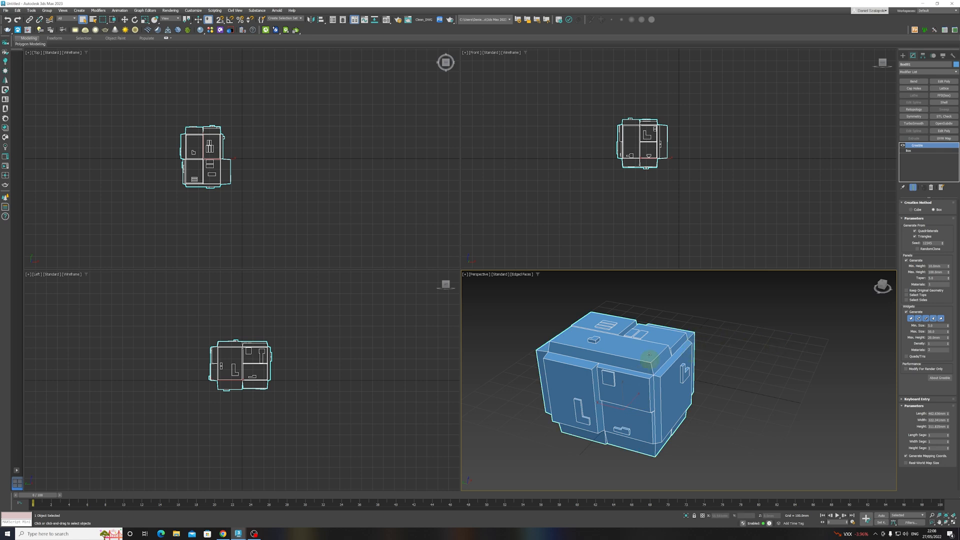
{"action": "mouse_move", "coordinate": [611, 354]}
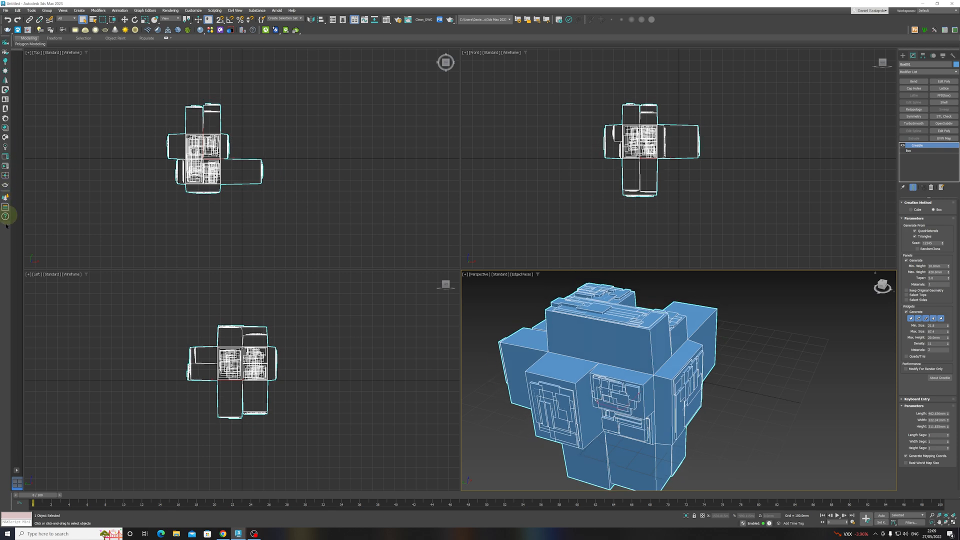
{"action": "mouse_move", "coordinate": [923, 238]}
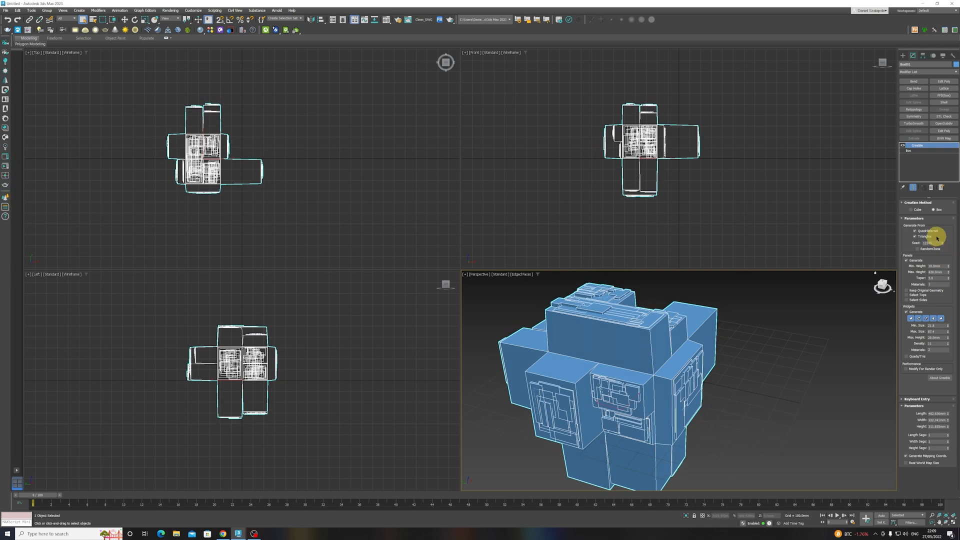